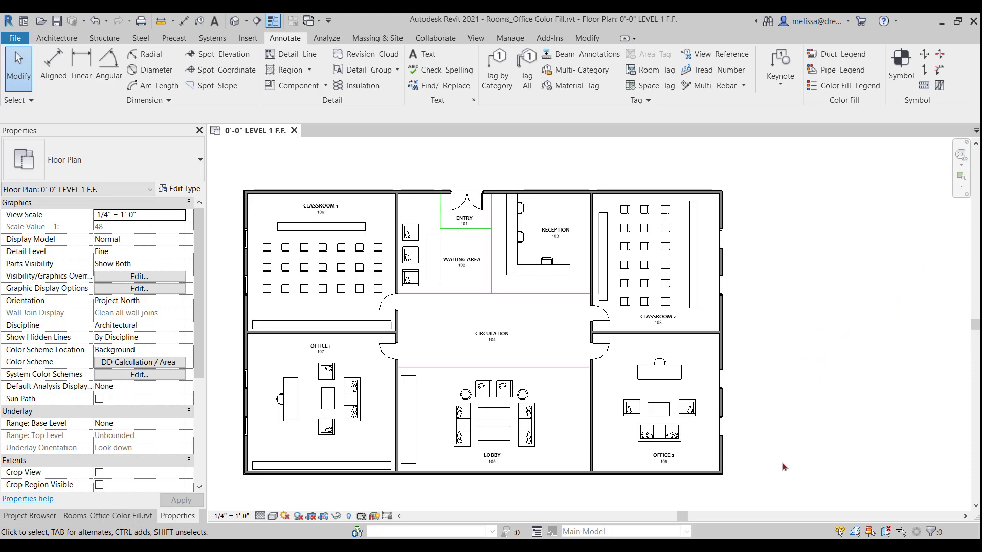
mouse_move(663, 391)
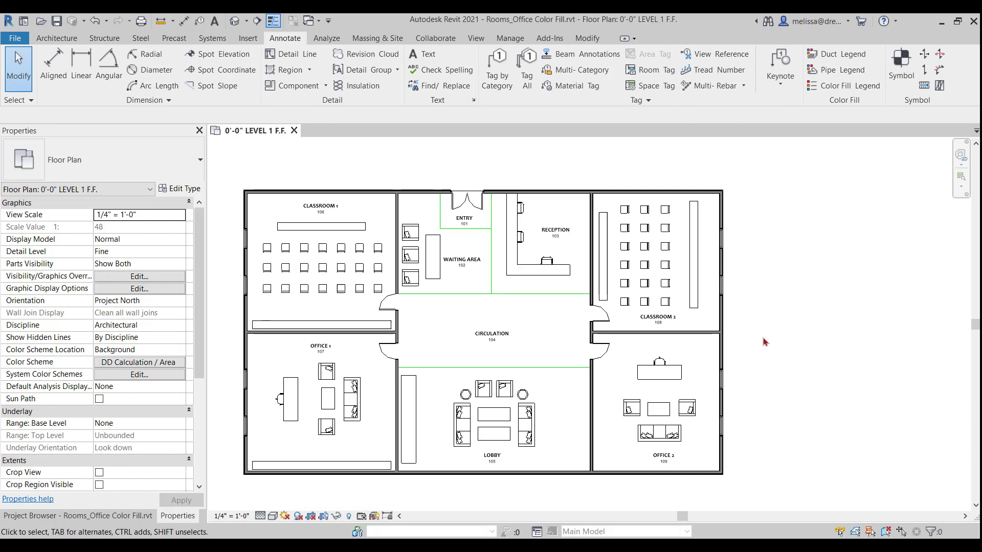
mouse_move(795, 353)
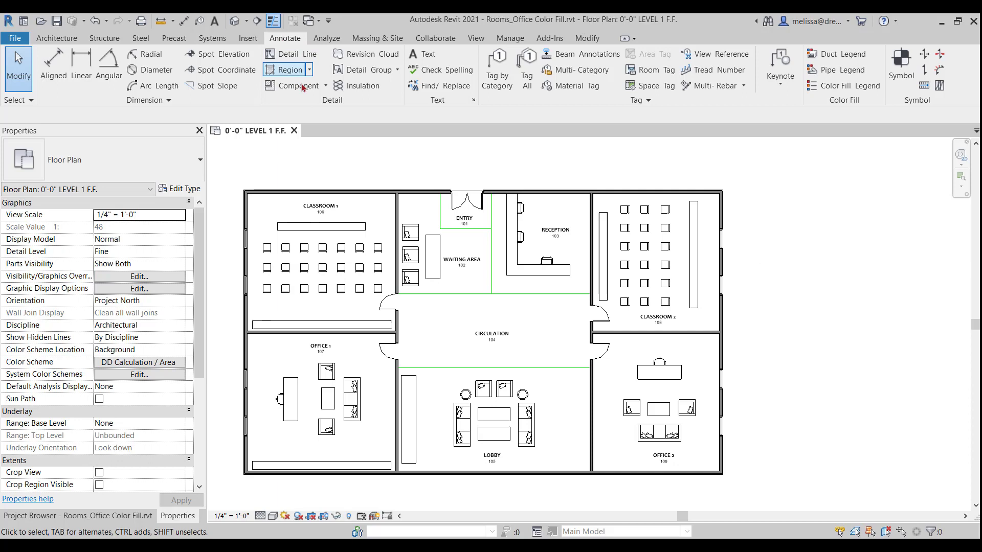
mouse_move(843, 85)
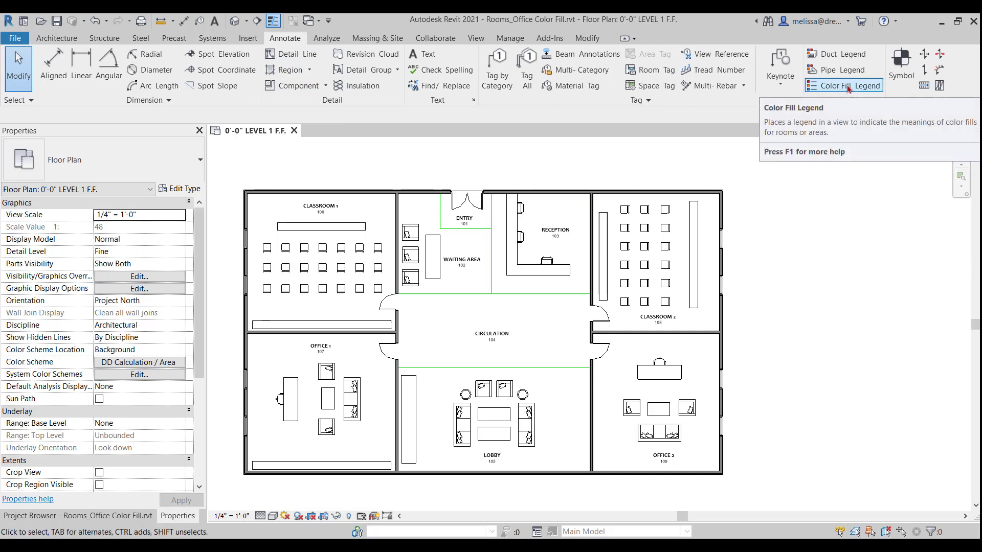
Place a colour fill legend to the right of the Level 1 plan.
left_click(840, 85)
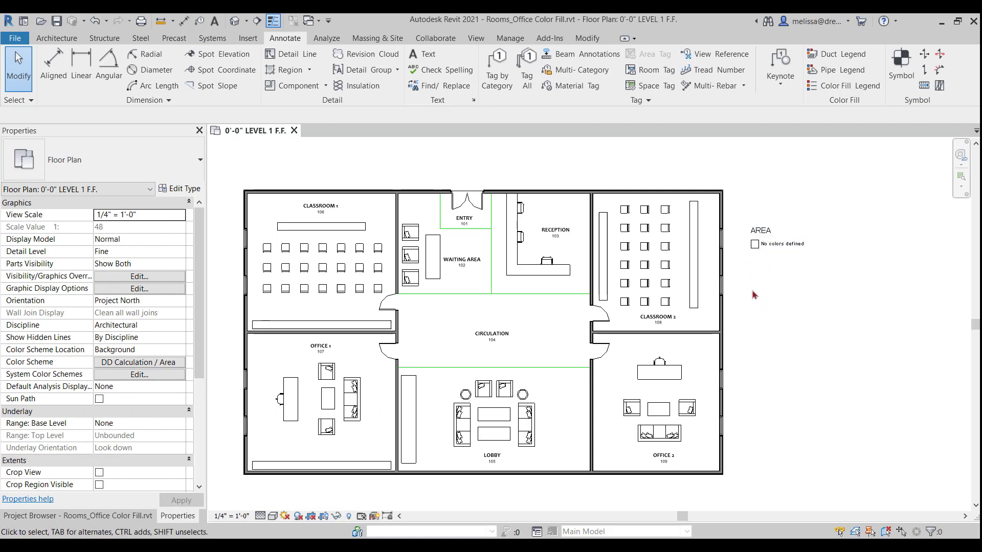
mouse_move(781, 306)
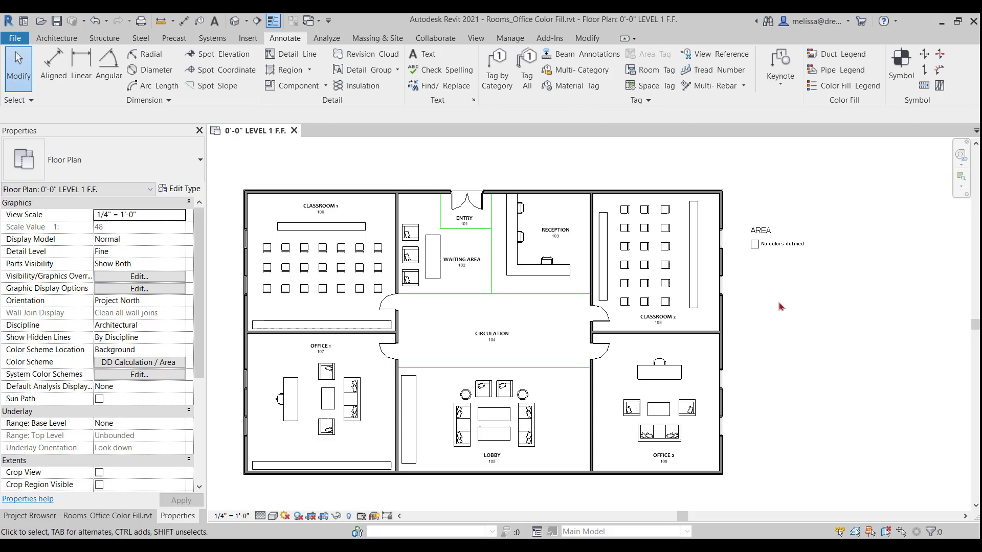
Select the placed legend and set the colour scheme category to Rooms.
left_click(781, 238)
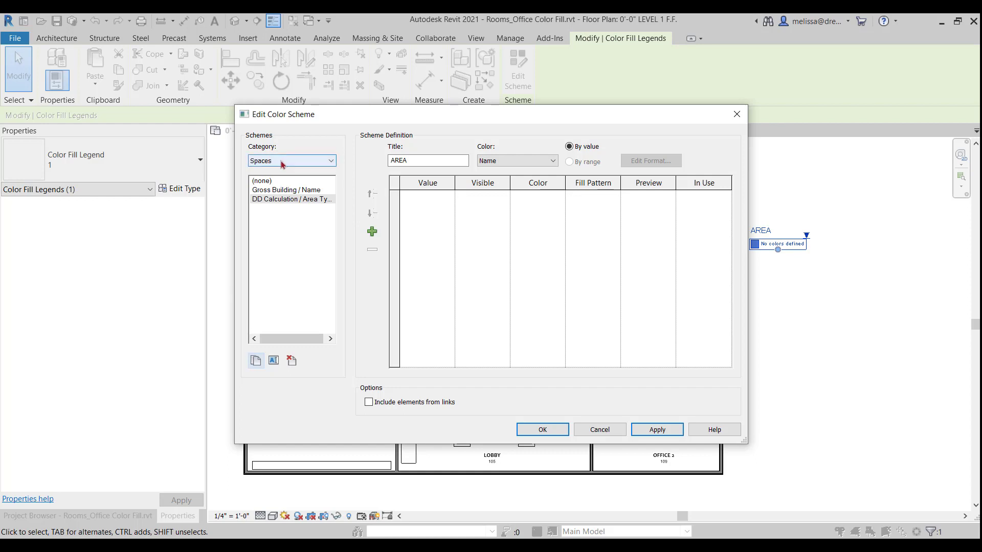
mouse_move(254, 155)
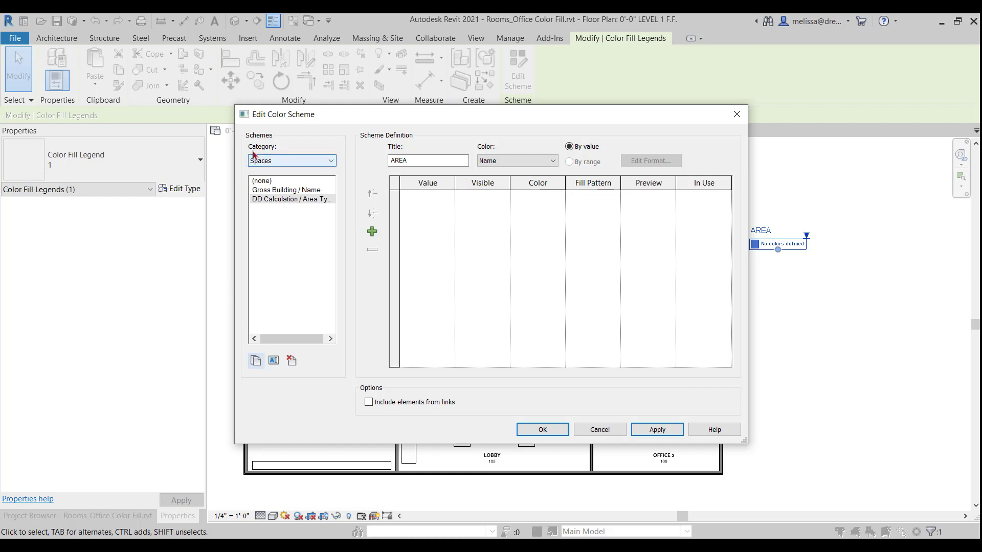
mouse_move(287, 165)
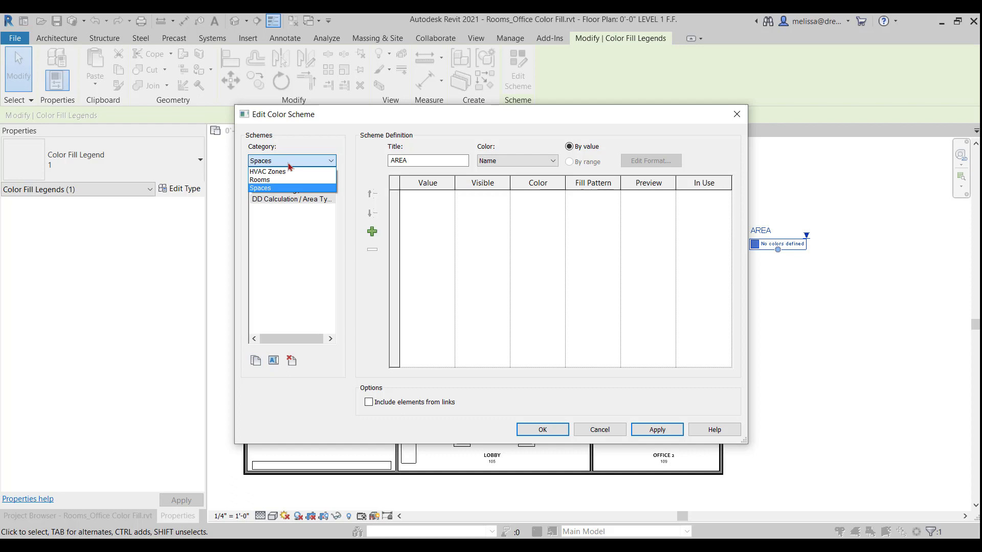
mouse_move(260, 180)
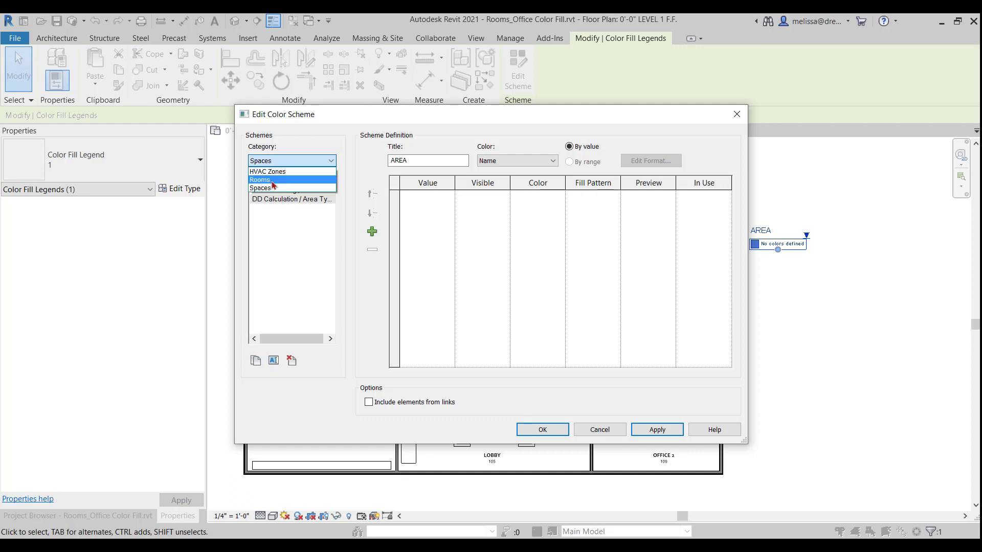
left_click(259, 180)
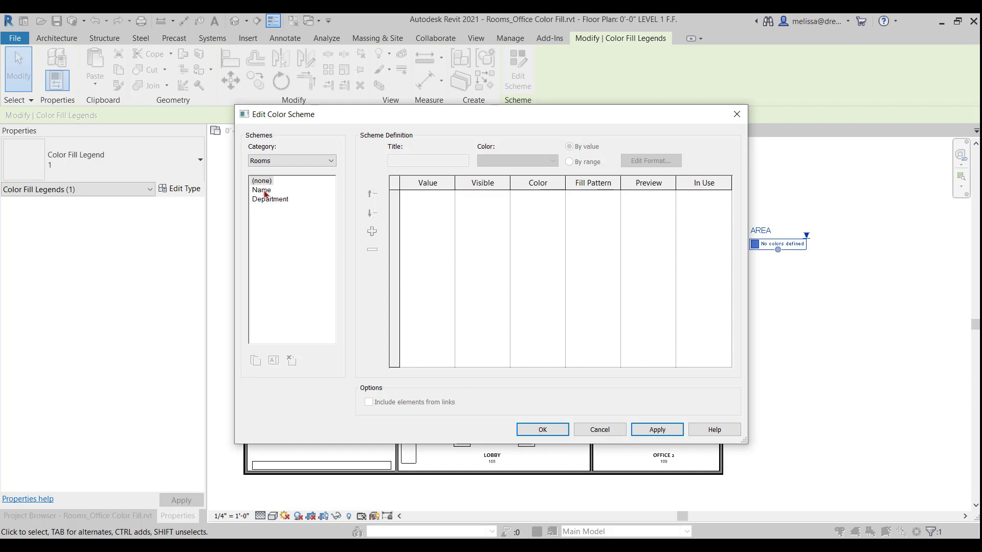
mouse_move(265, 209)
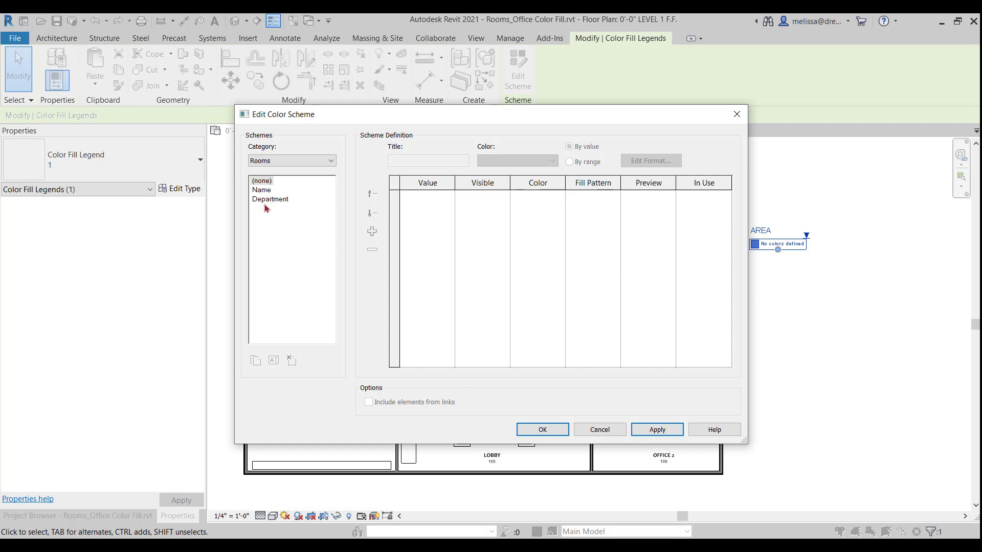
mouse_move(267, 194)
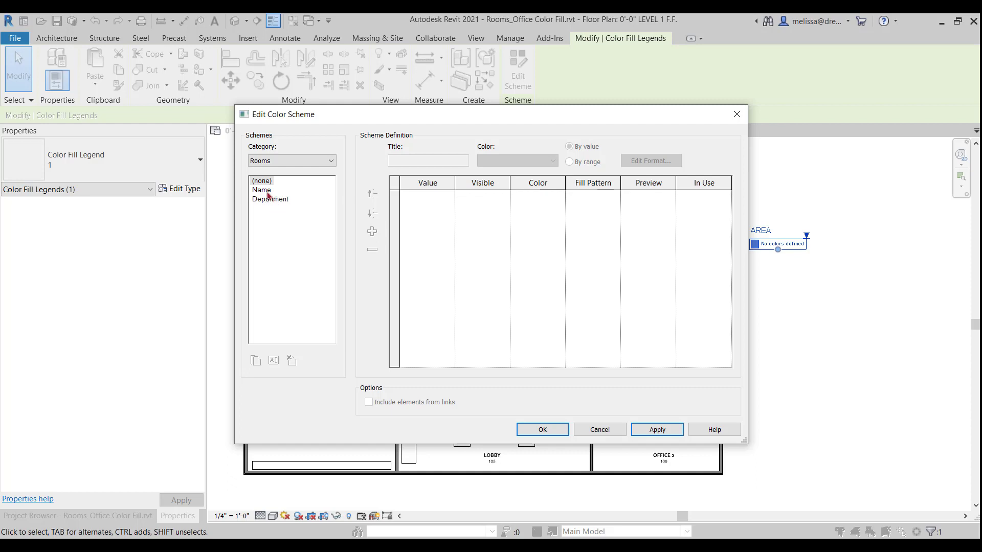
Select the Name scheme to show the Room Legend table of nine coloured rooms.
left_click(262, 190)
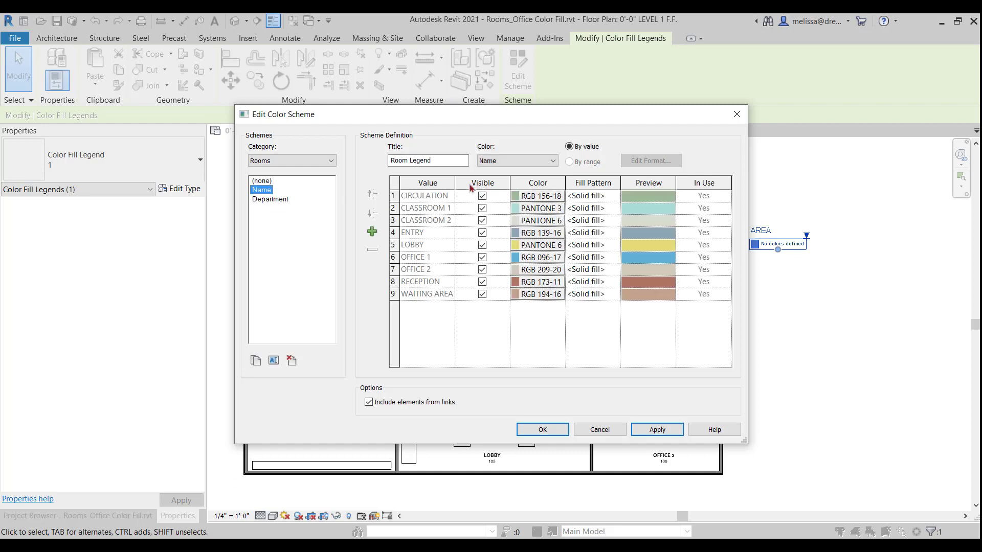
mouse_move(468, 260)
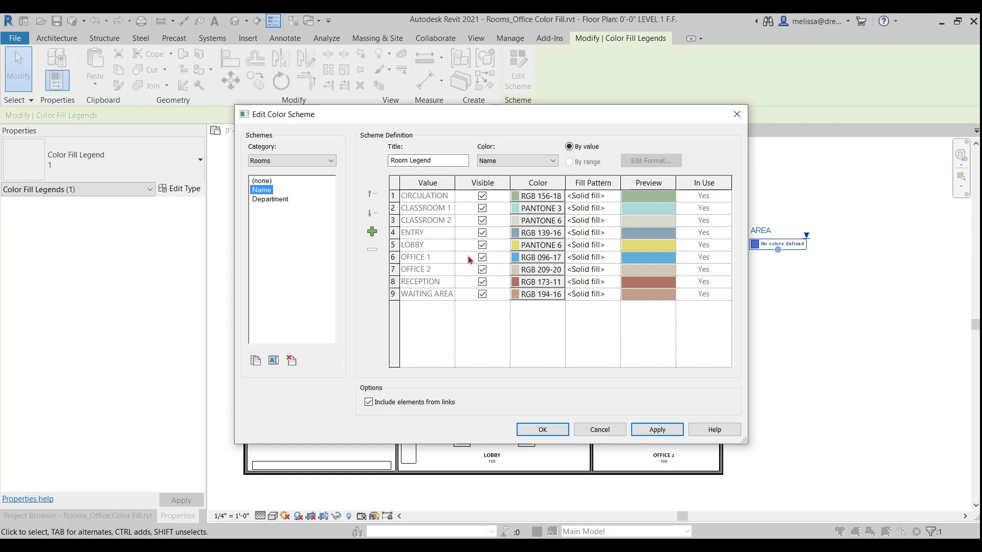
left_click(516, 160)
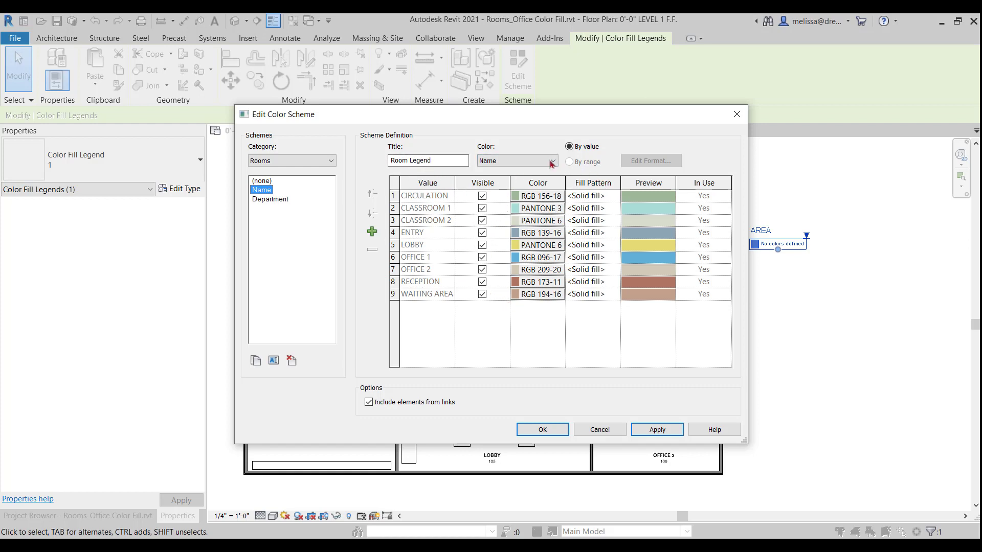
left_click(513, 160)
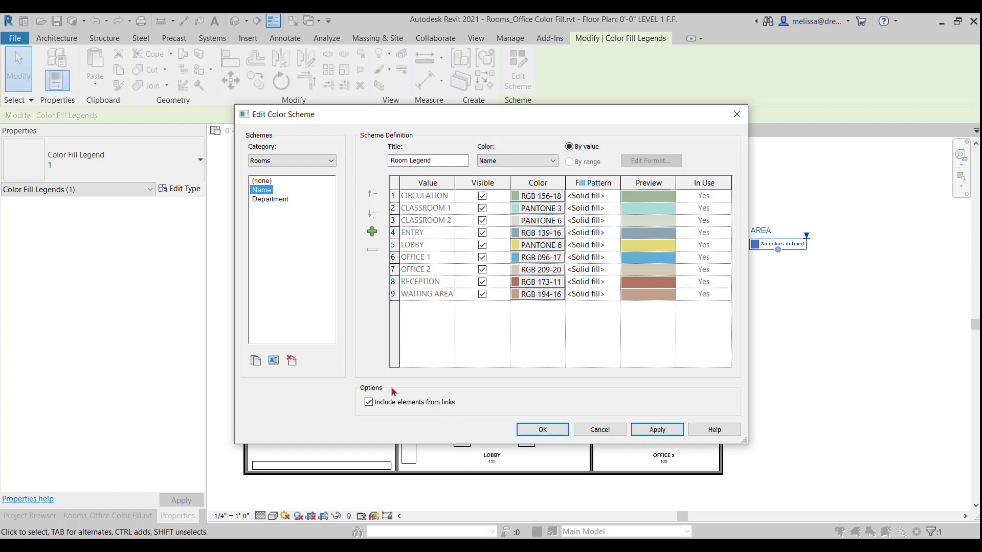
mouse_move(357, 432)
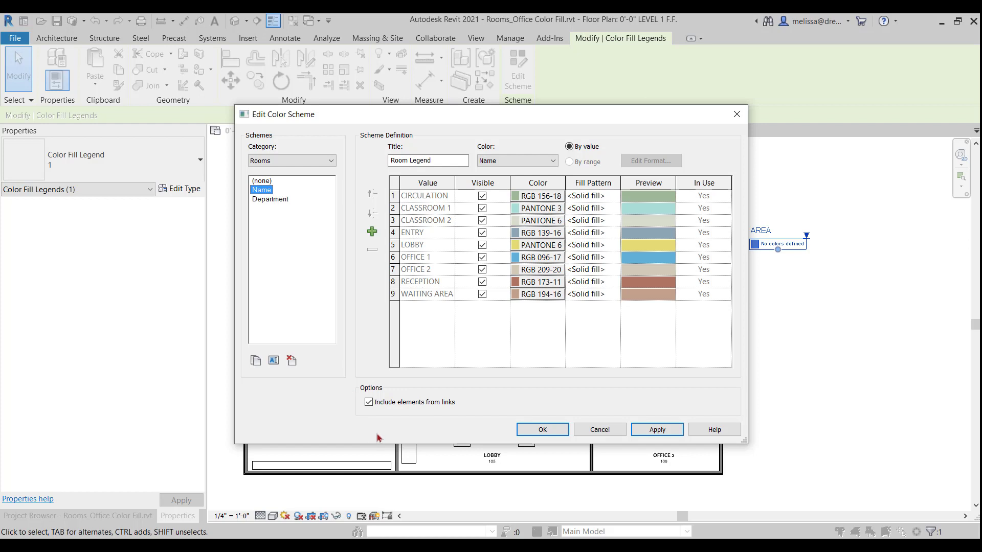
mouse_move(387, 433)
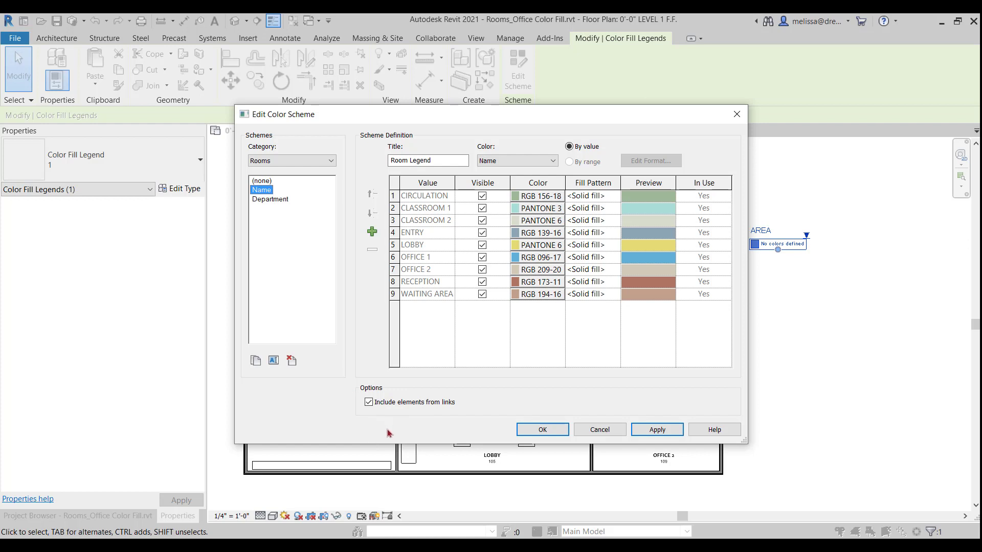
mouse_move(446, 420)
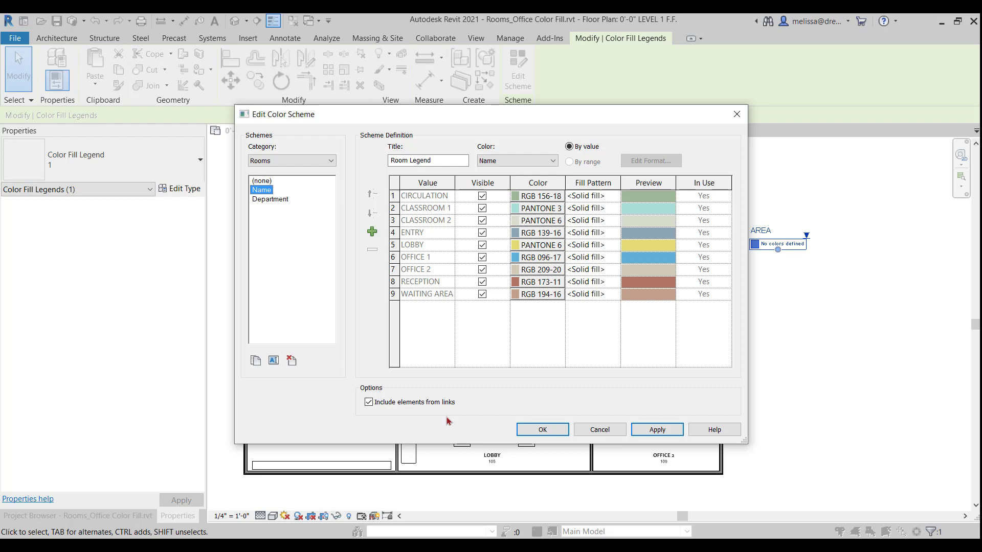
left_click(369, 402)
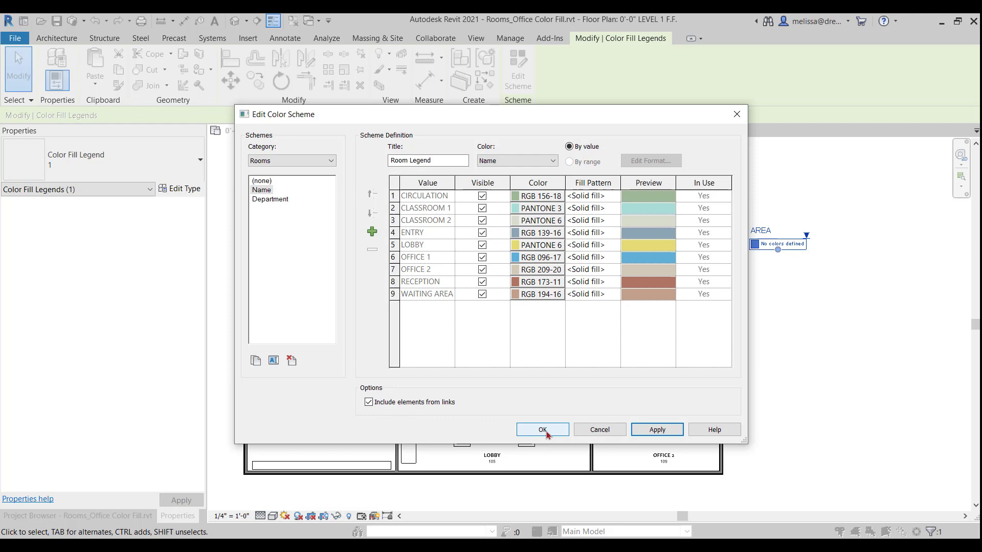
left_click(541, 429)
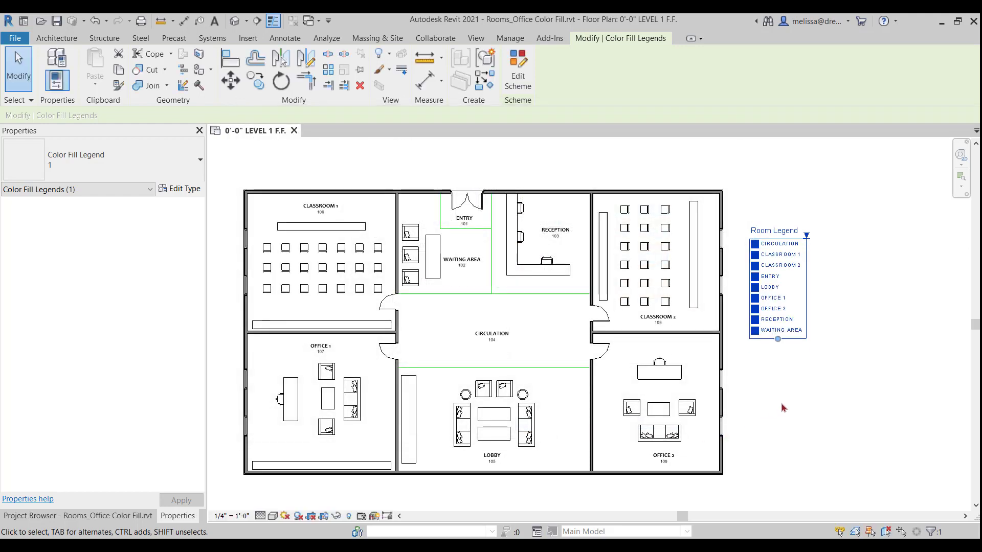
left_click(284, 38)
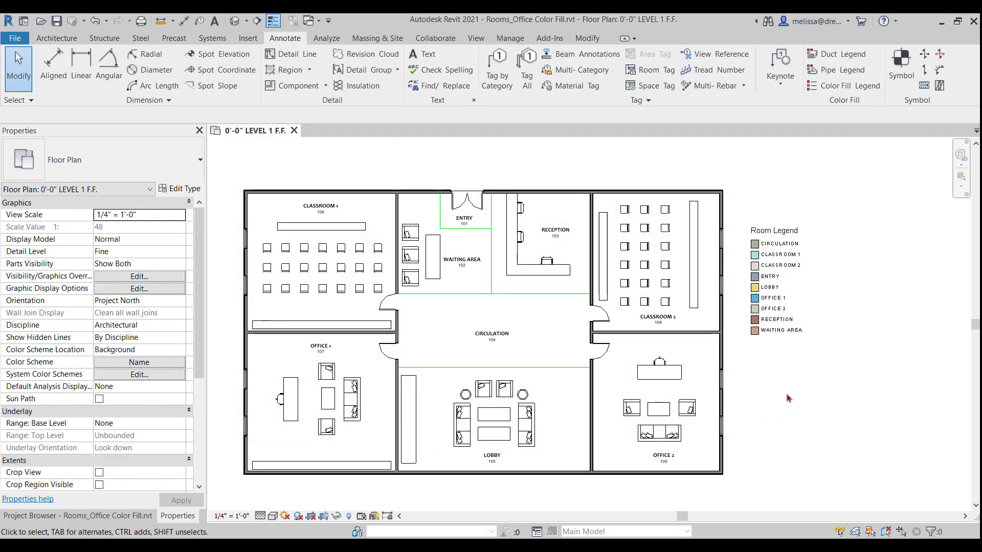
mouse_move(811, 351)
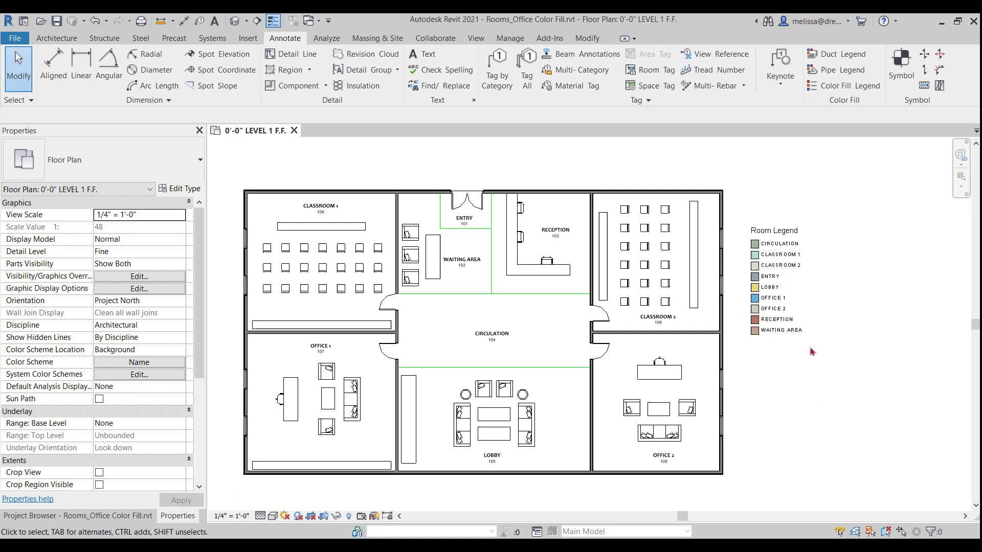
mouse_move(737, 278)
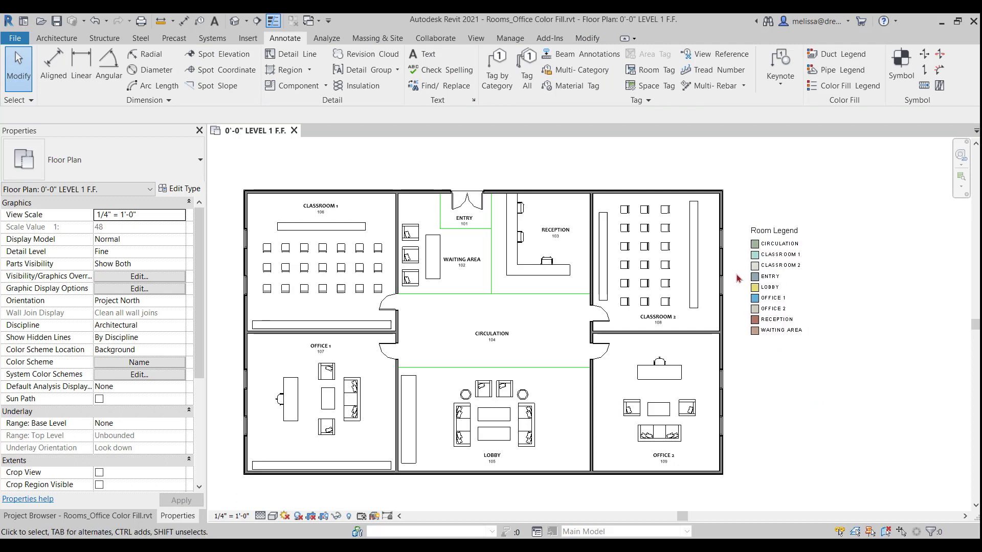
left_click(491, 332)
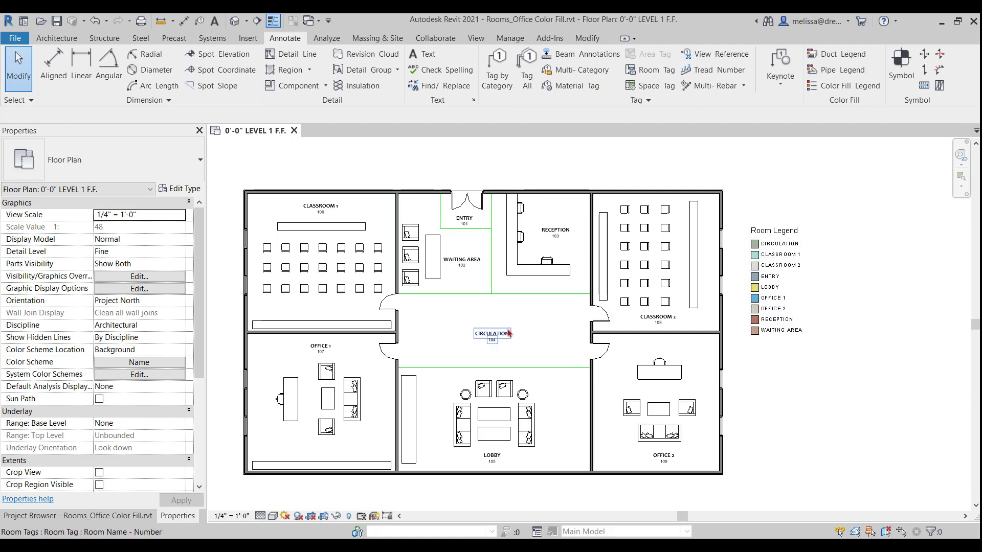
left_click(544, 402)
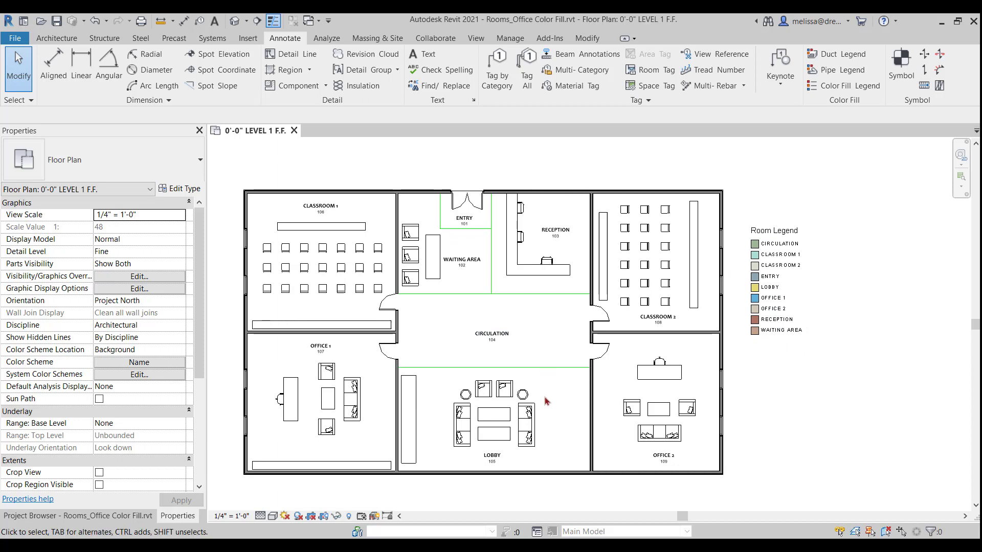
mouse_move(558, 419)
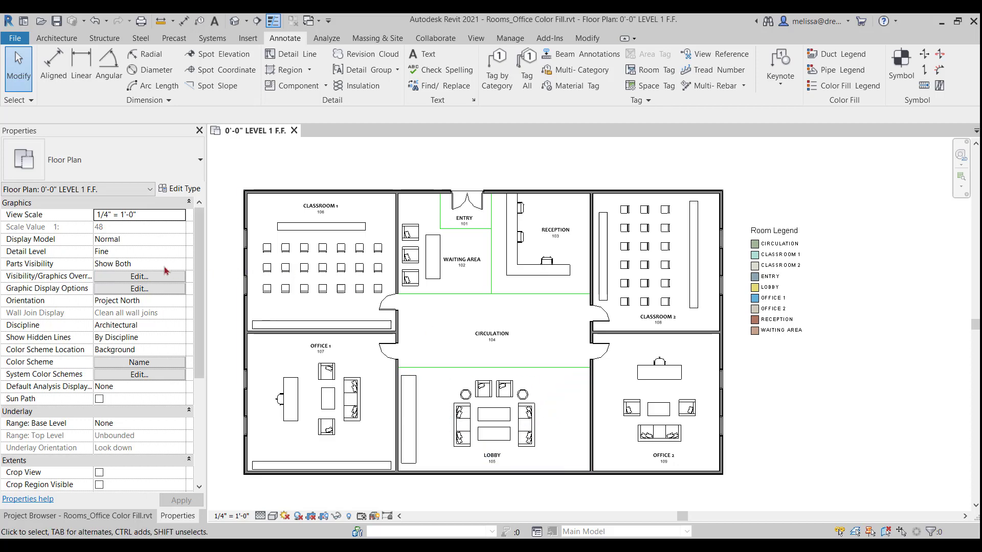
left_click(139, 276)
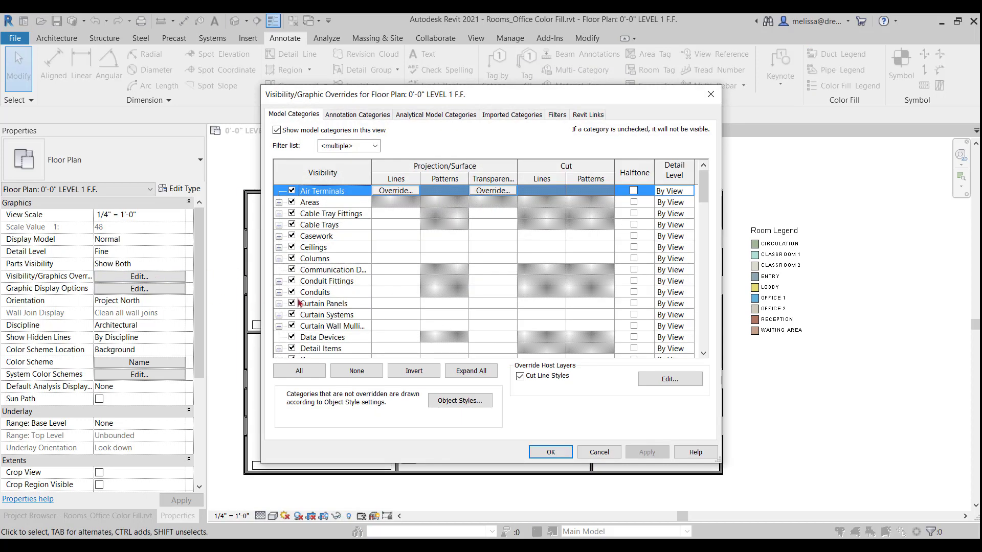
left_click(323, 303)
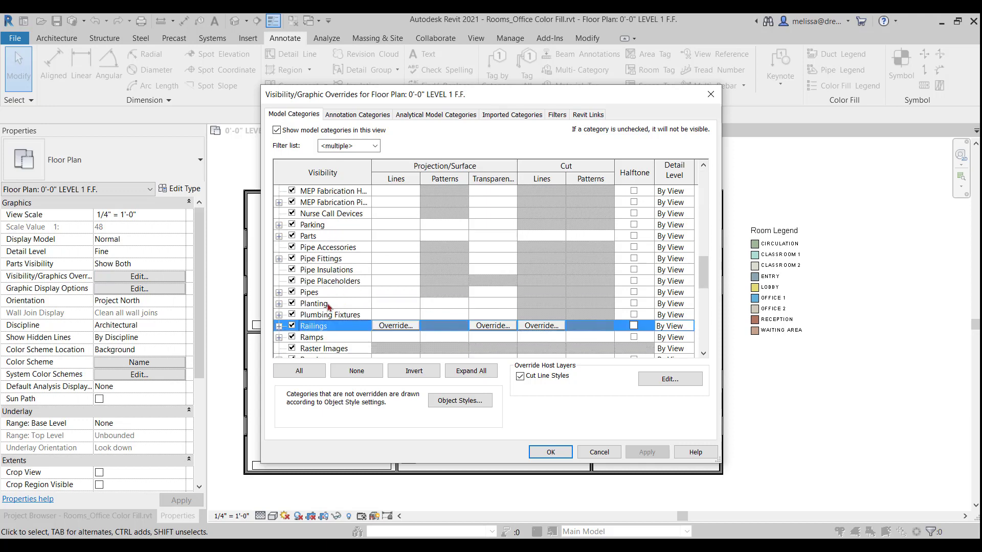
scroll("down", 3)
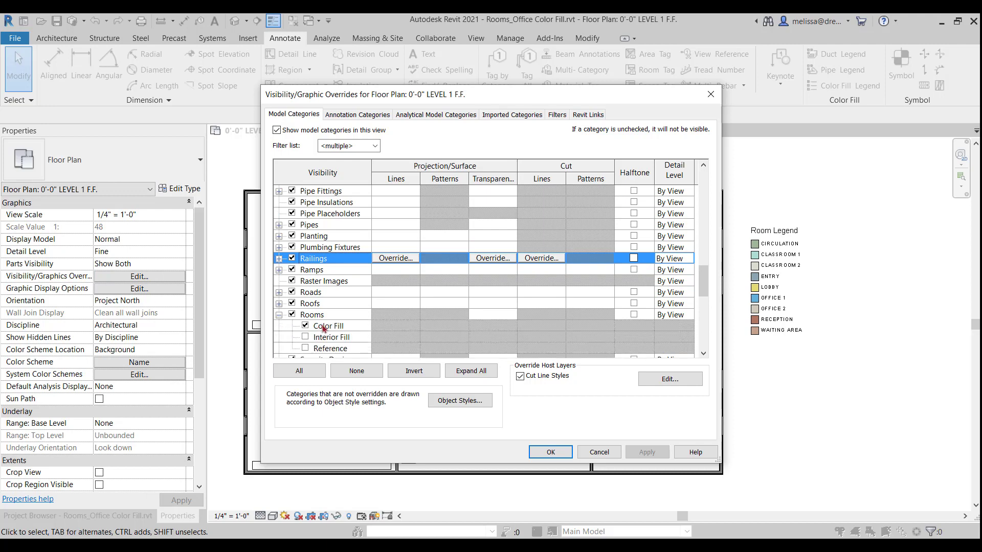
left_click(332, 325)
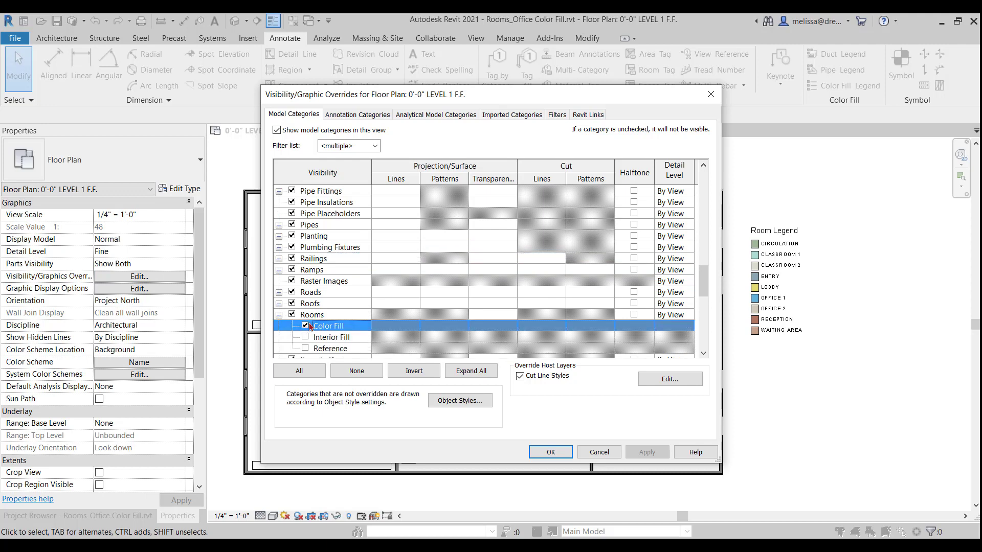
left_click(549, 452)
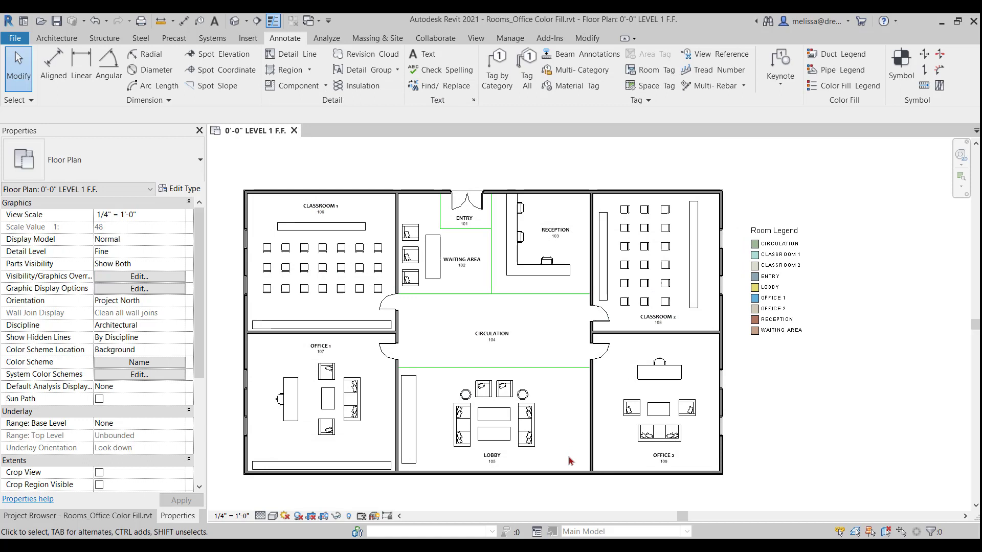
mouse_move(582, 450)
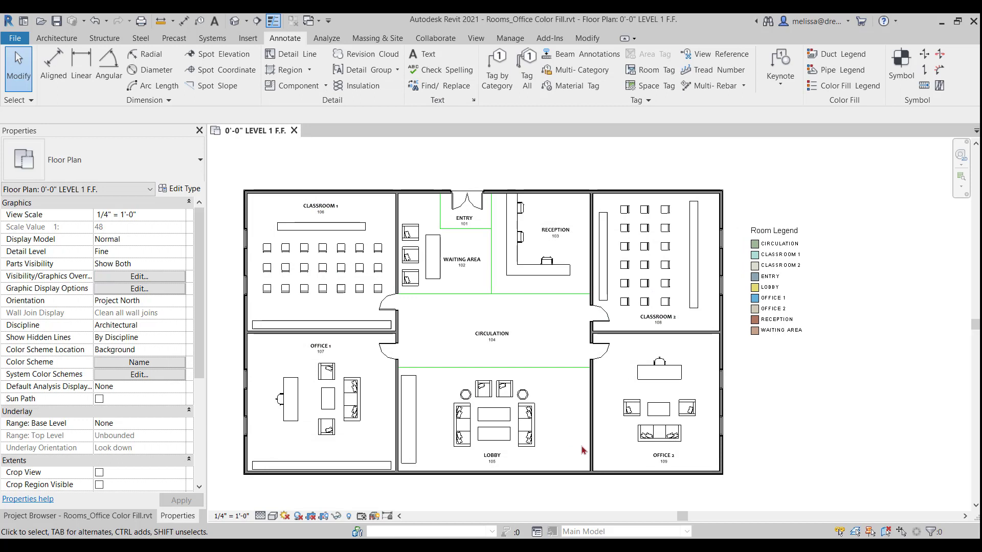
mouse_move(580, 446)
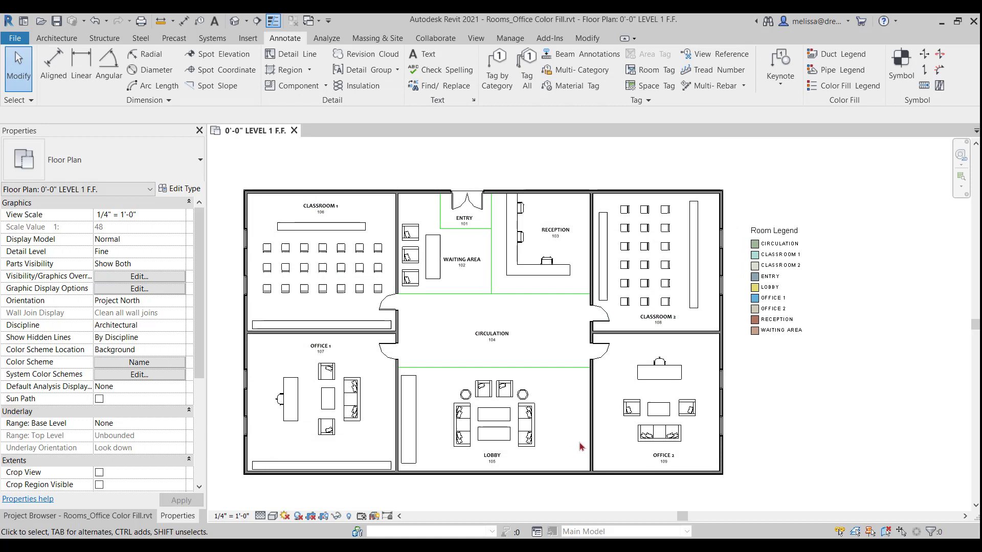
mouse_move(839, 377)
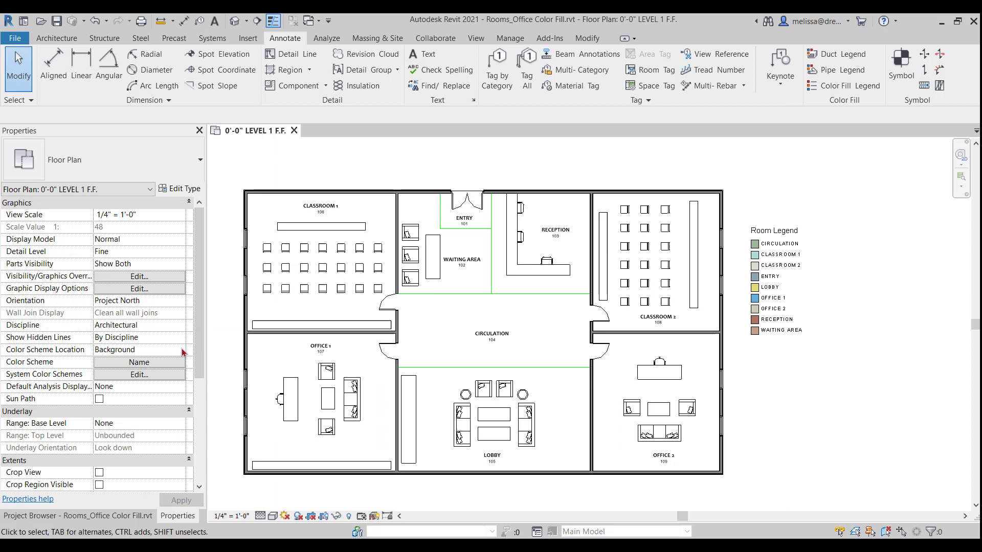
Set the view's Color Scheme Location to Foreground.
left_click(179, 349)
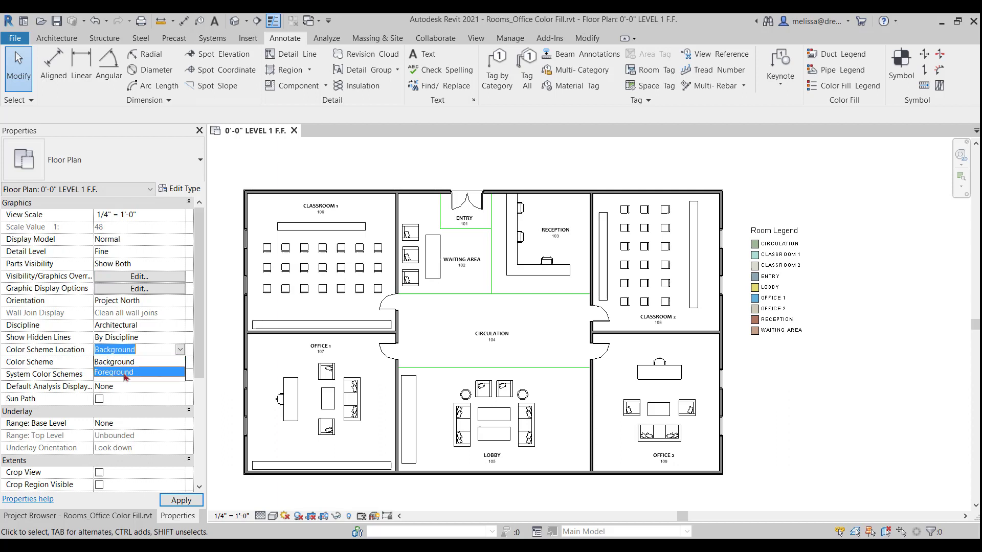
left_click(114, 372)
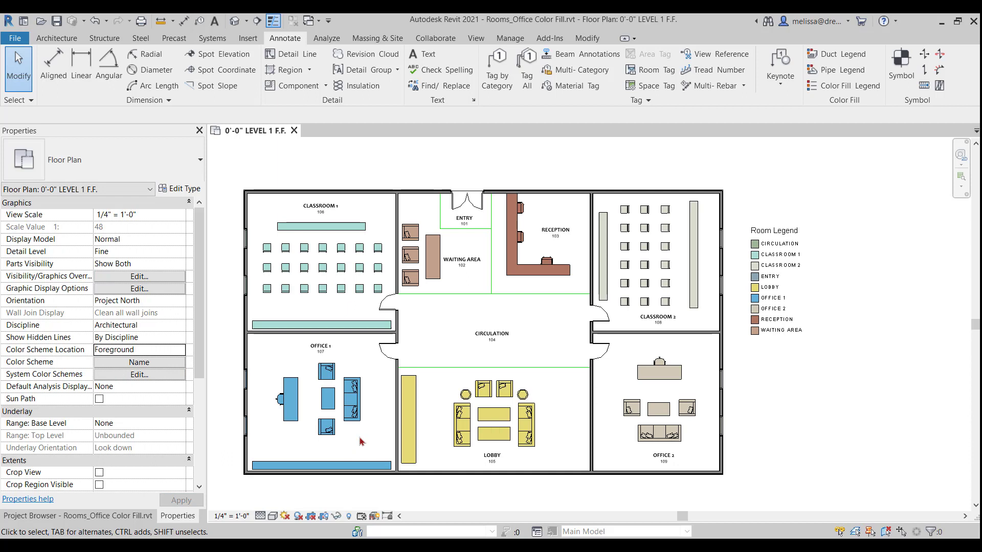
left_click(658, 433)
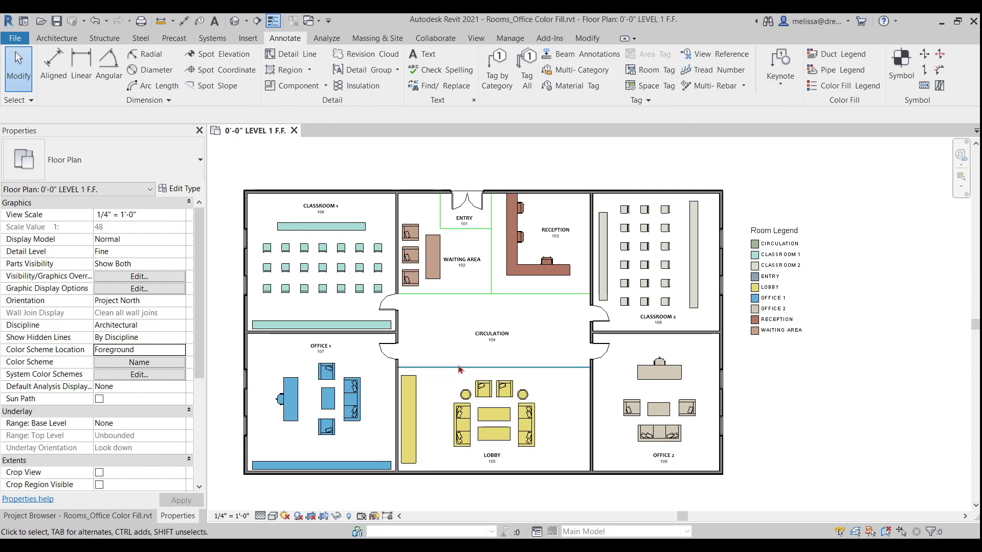
Select CIRCULATION and other rooms and doors in the plan to inspect them.
left_click(492, 332)
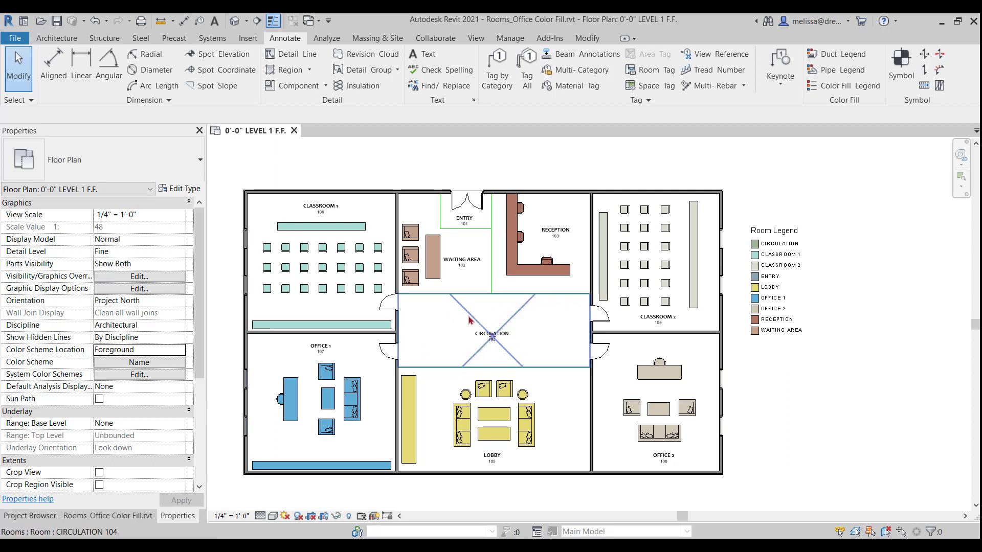
left_click(492, 331)
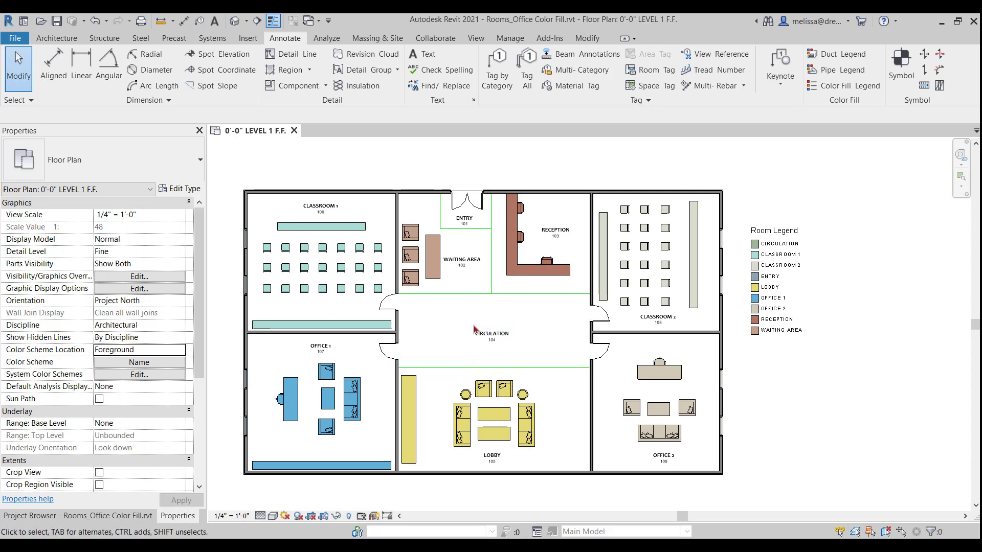
left_click(491, 333)
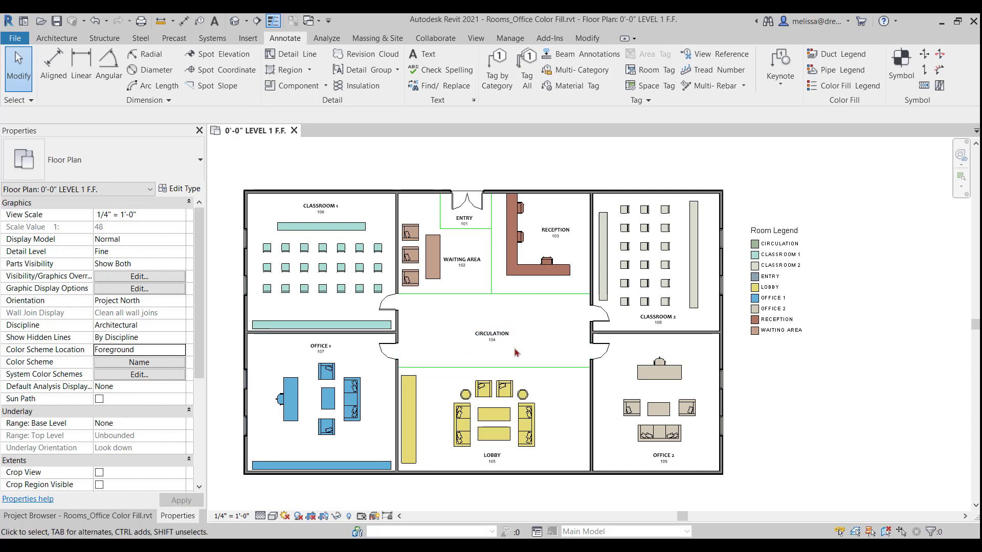
left_click(465, 199)
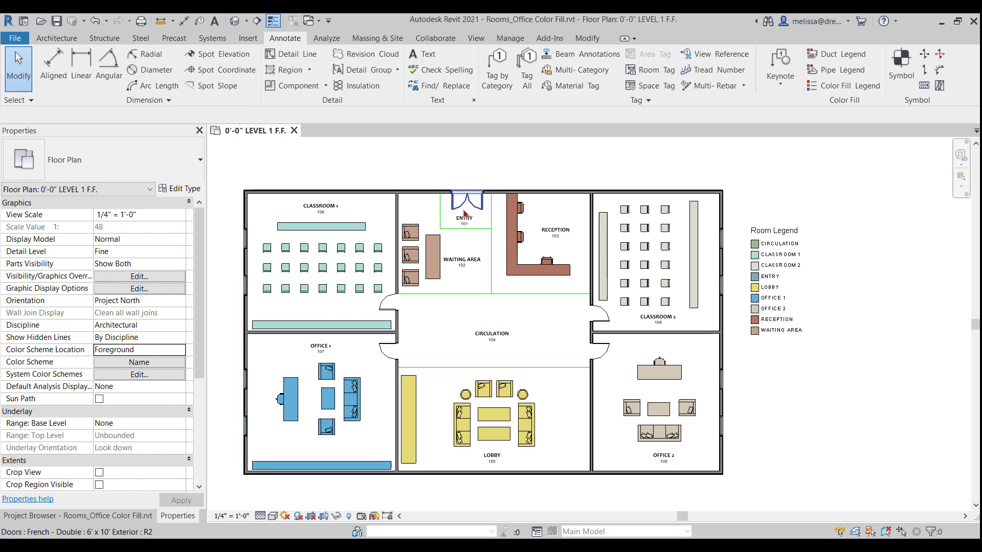
left_click(559, 331)
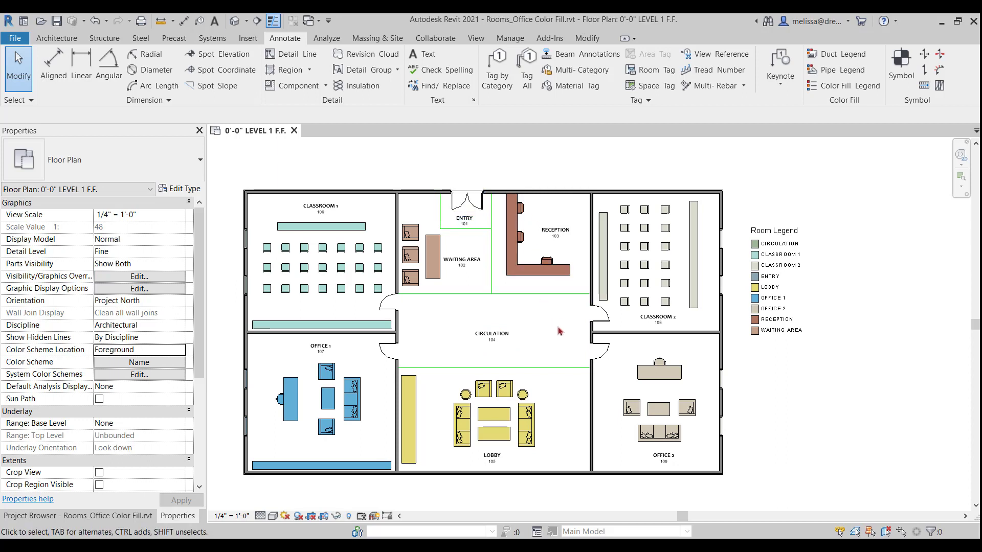
left_click(598, 350)
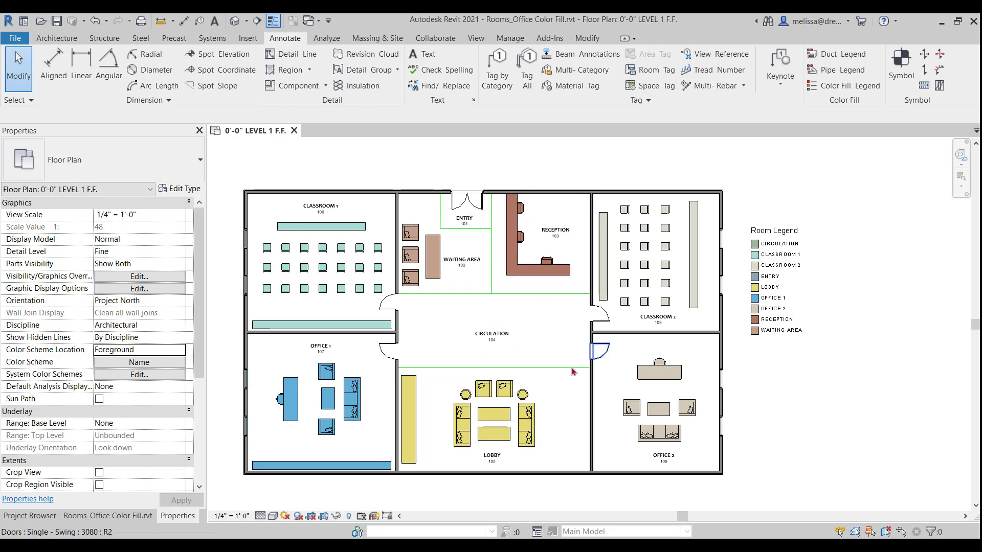
left_click(560, 368)
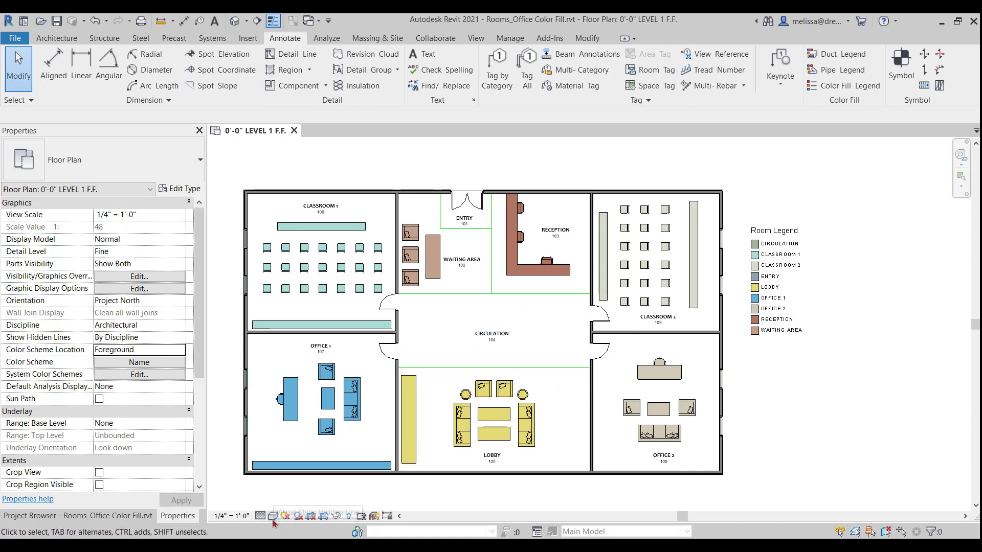
Try Wireframe display, dismiss its warning, and set Color Scheme Location back to Background.
left_click(273, 516)
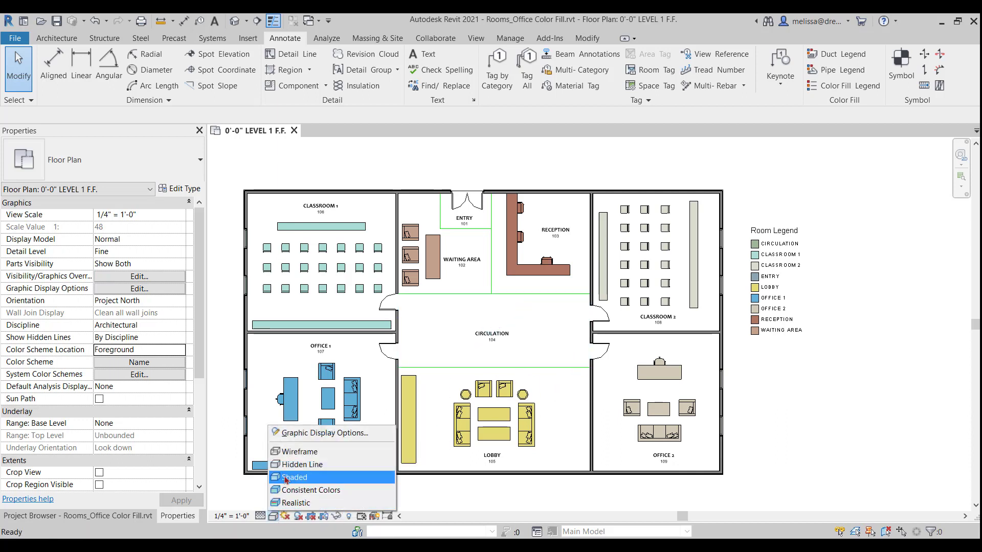
left_click(300, 451)
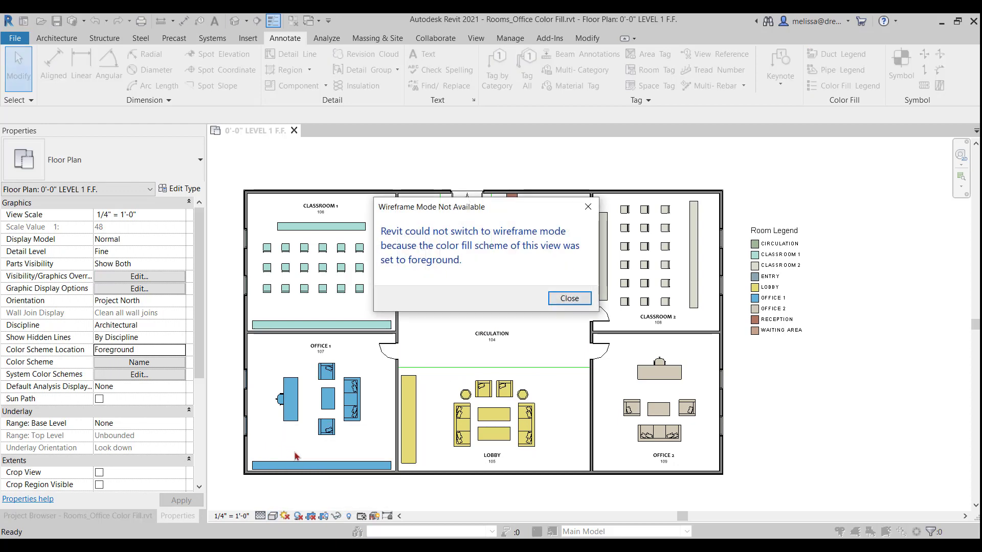
mouse_move(354, 383)
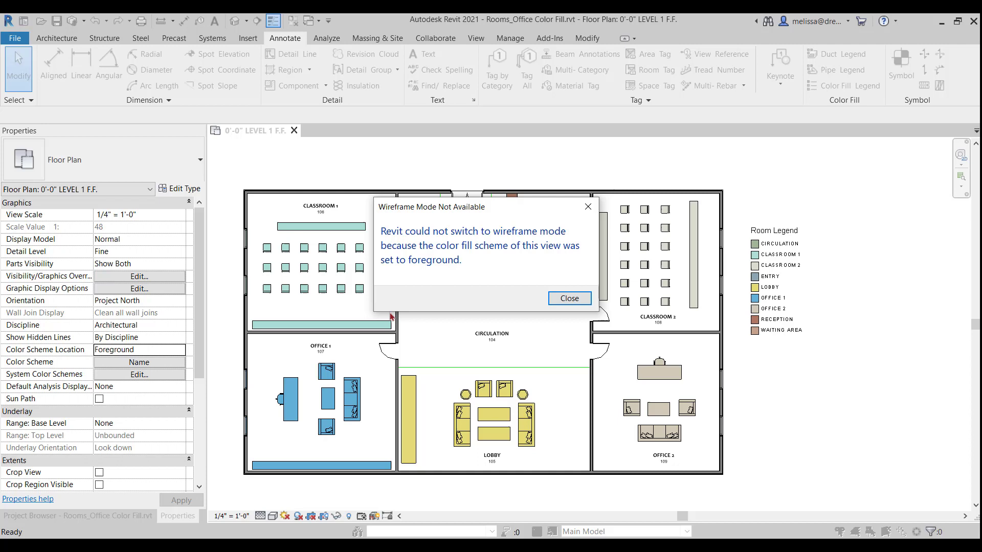
mouse_move(379, 313)
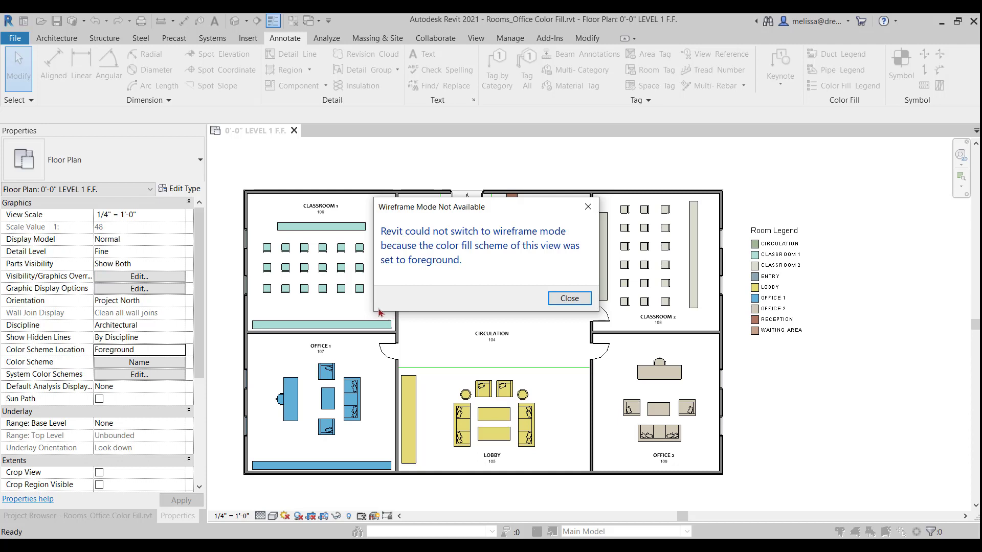
mouse_move(392, 315)
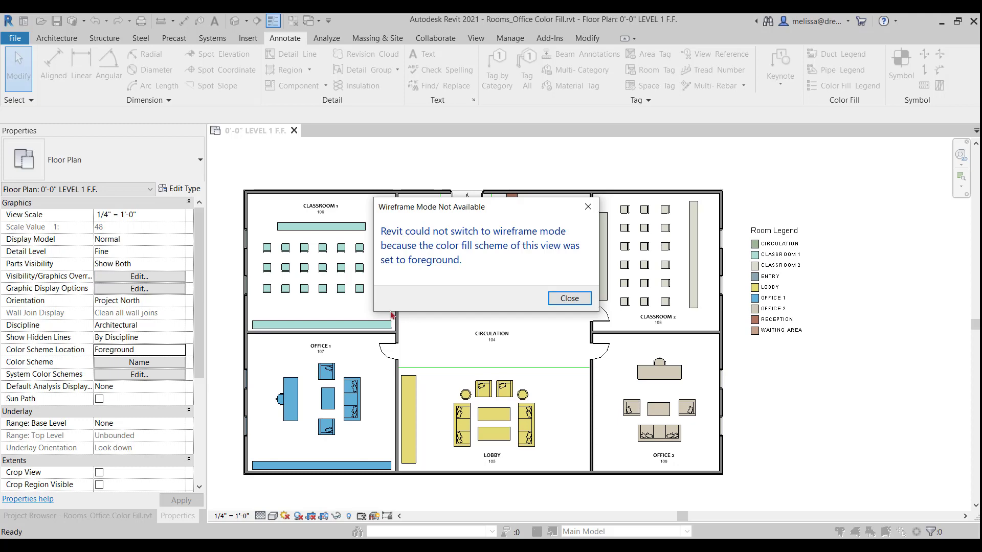
left_click(568, 298)
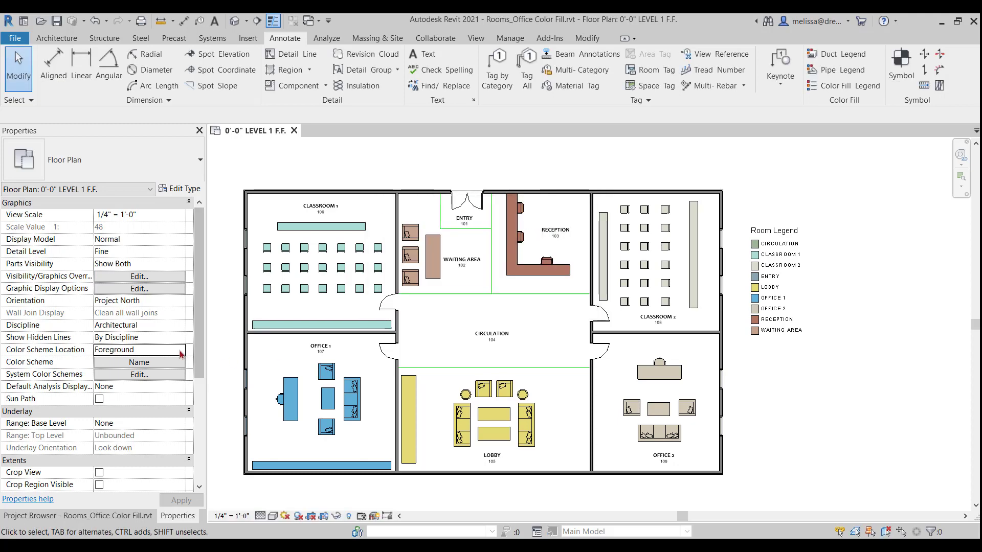
left_click(139, 349)
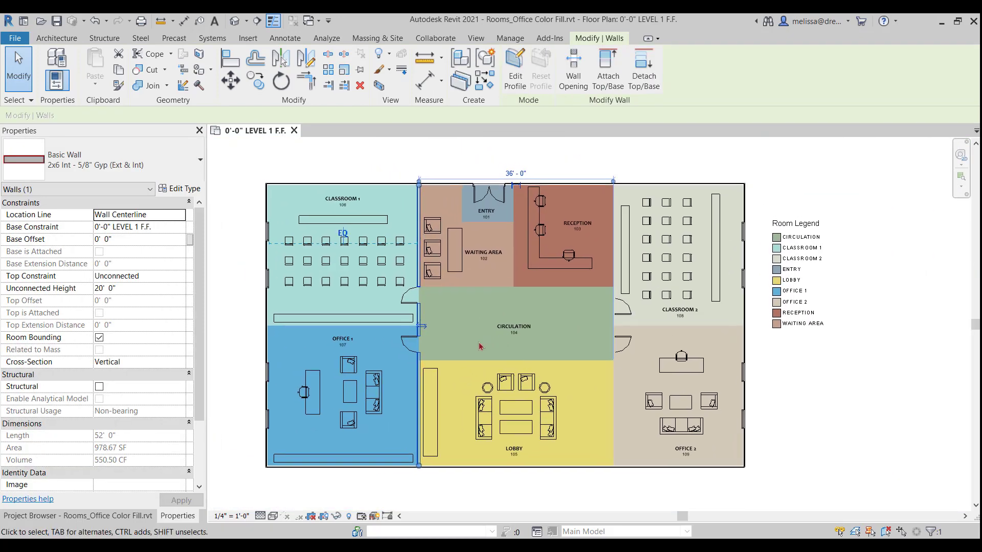
left_click(285, 39)
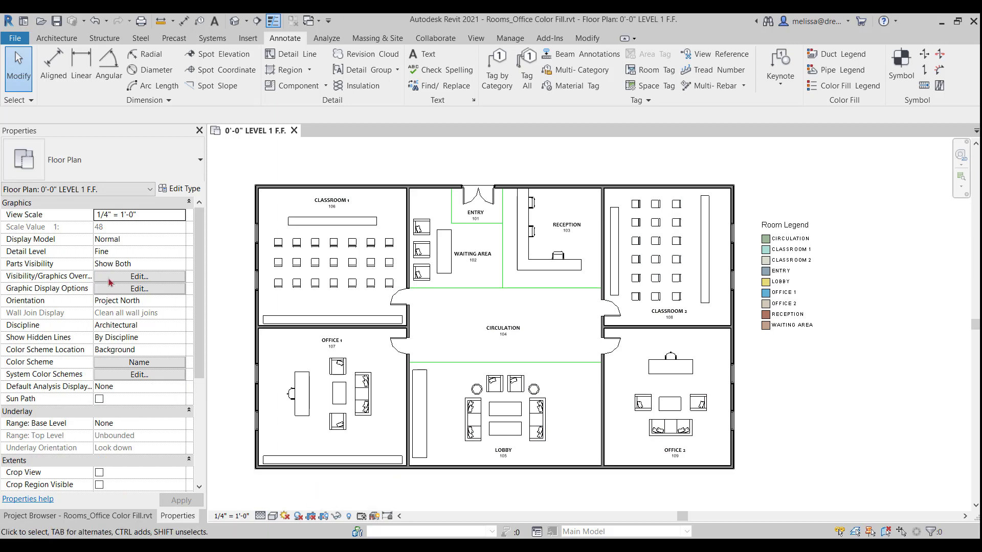
Override Floors surface transparency to 100% in Visibility/Graphics and apply.
left_click(138, 276)
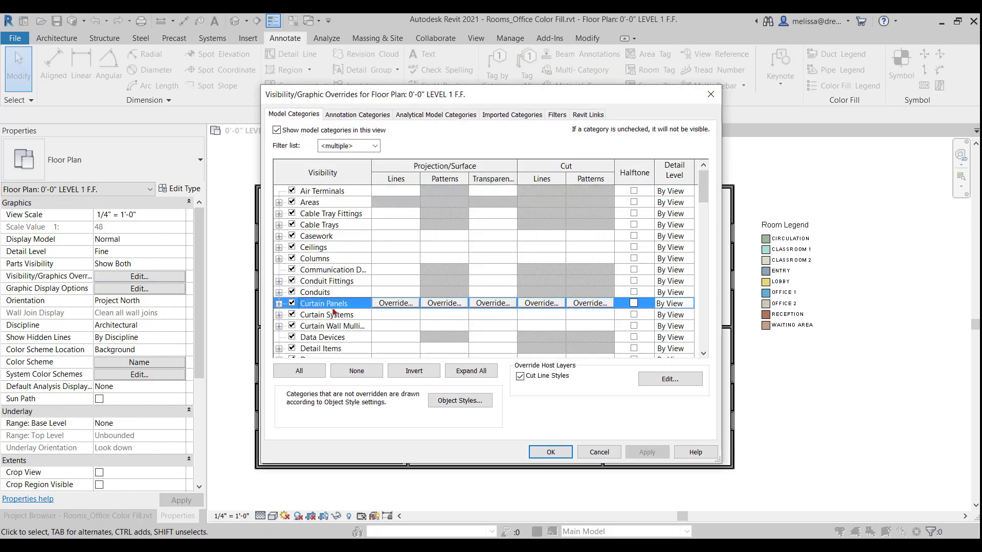
scroll("down", 3)
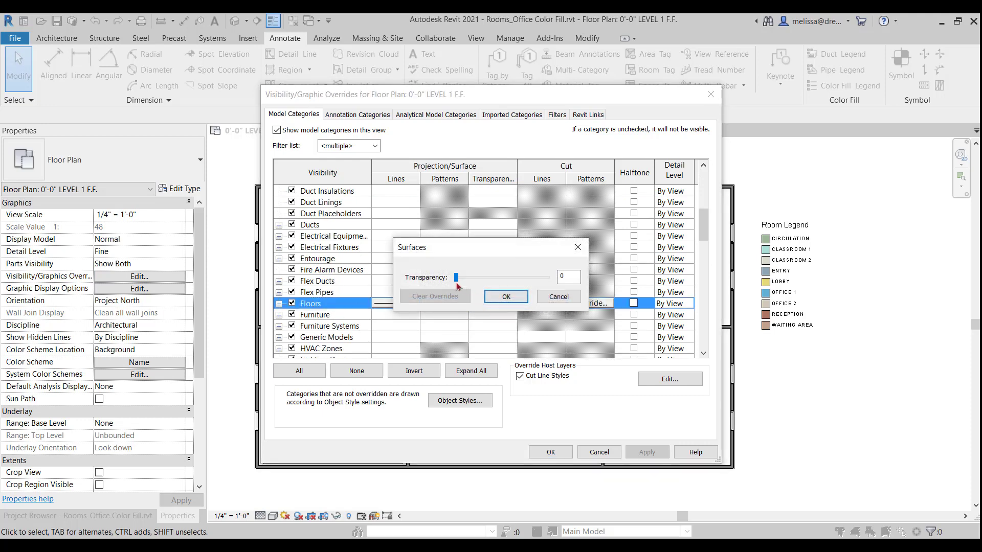
left_click_drag(456, 277, 501, 277)
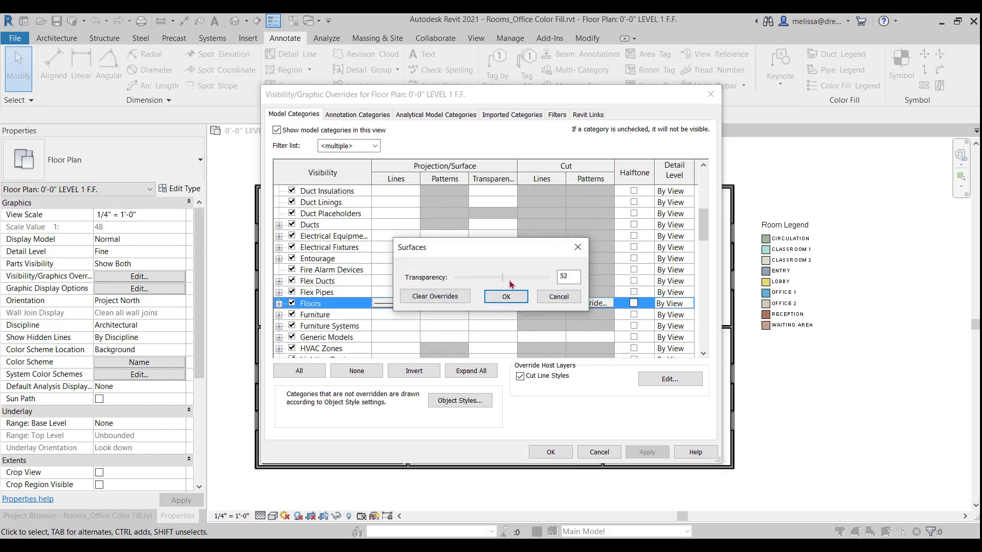
left_click(505, 296)
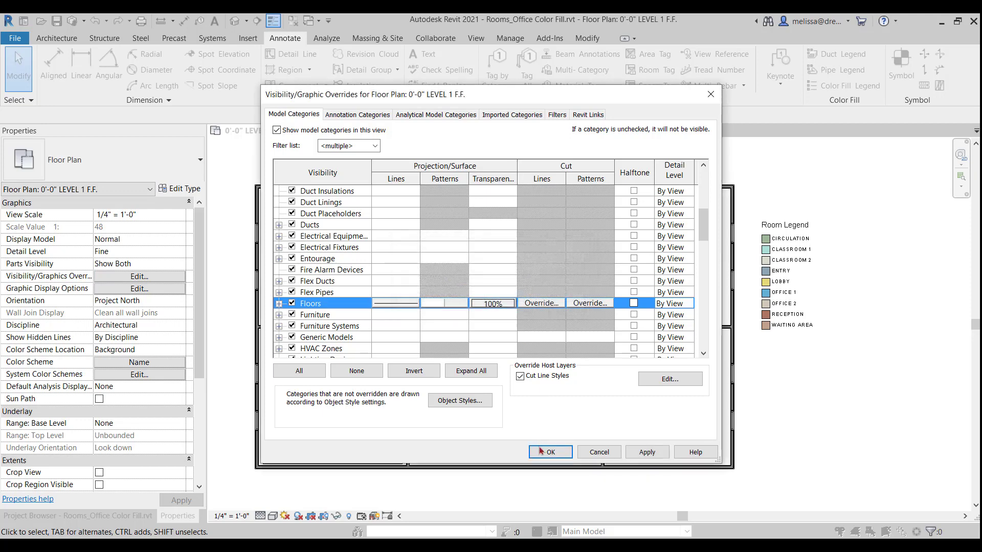
left_click(550, 451)
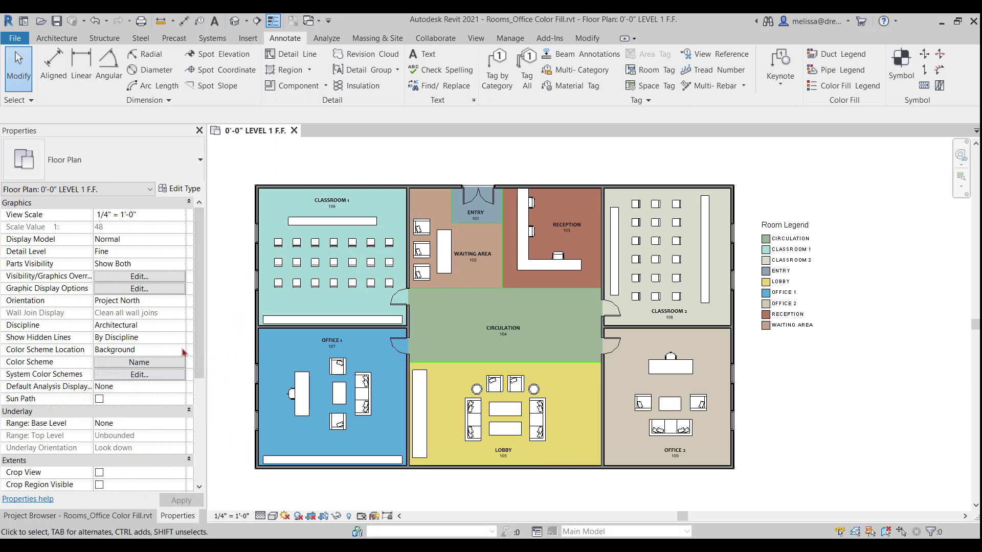
left_click(138, 349)
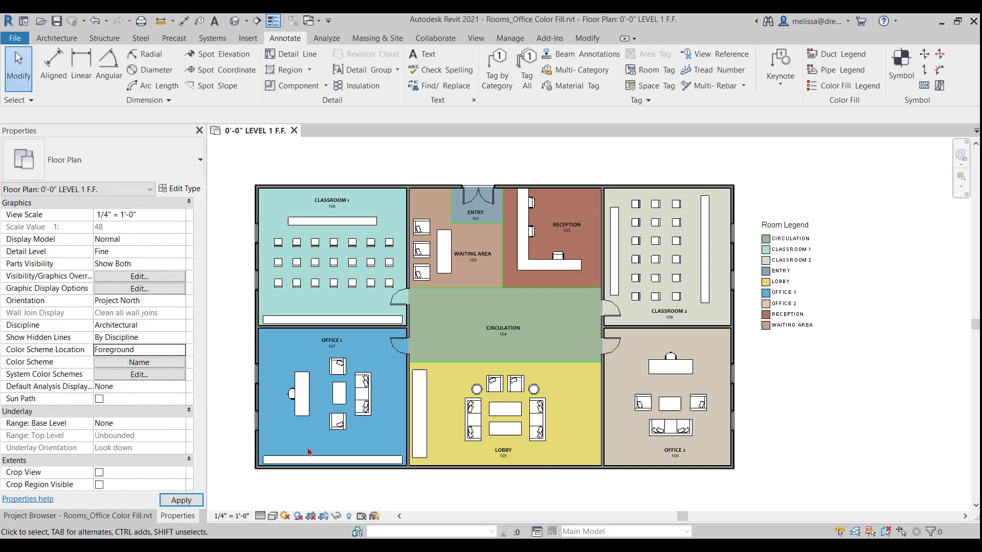
left_click(669, 429)
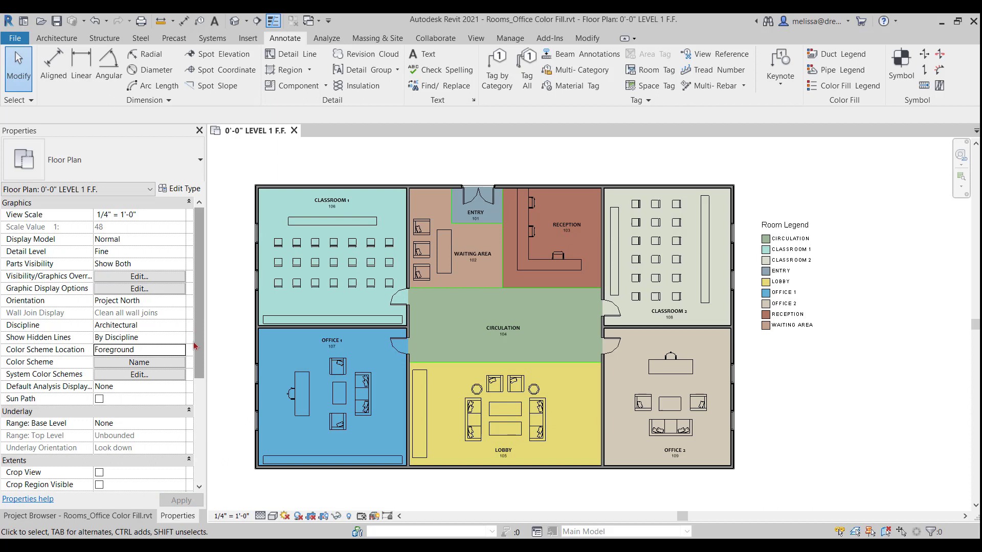
left_click(139, 349)
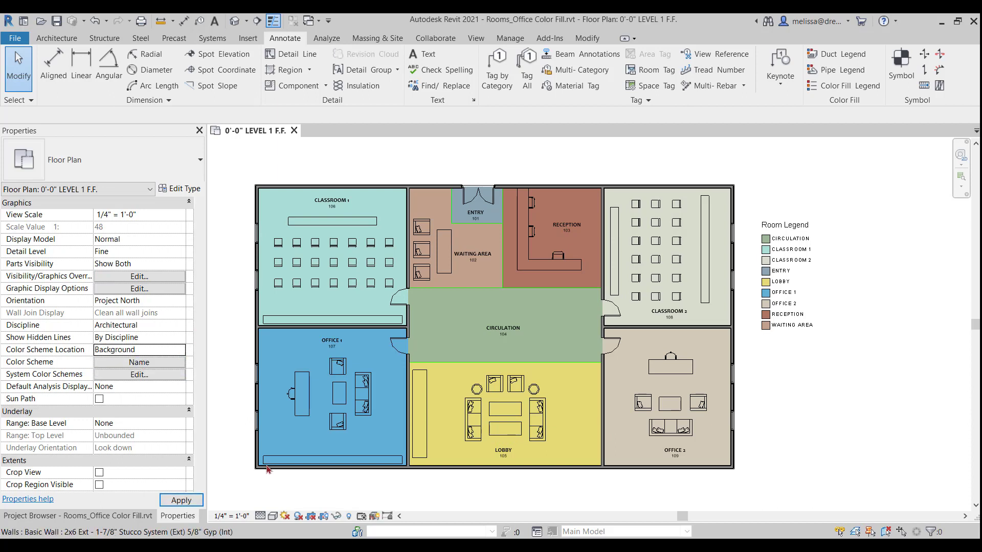
left_click(505, 407)
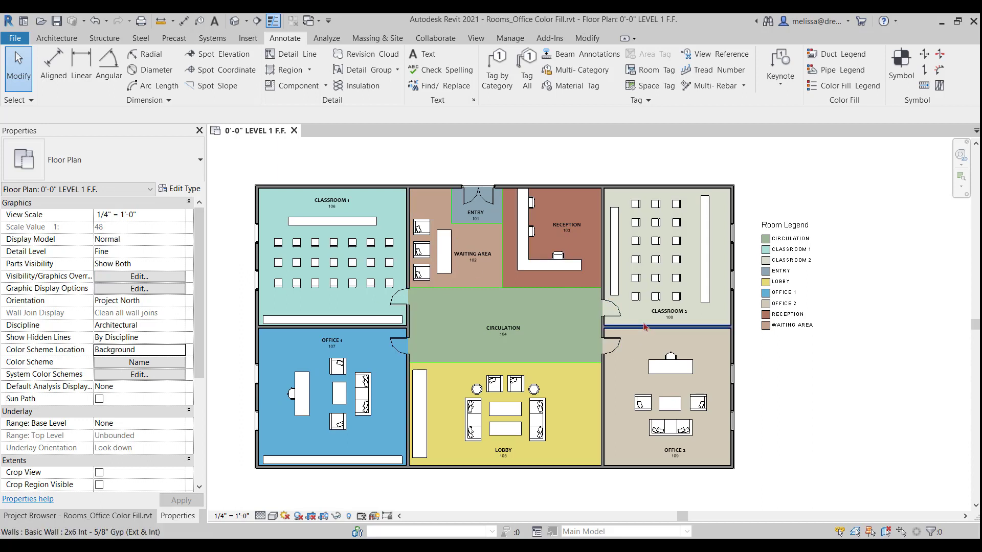
left_click(670, 365)
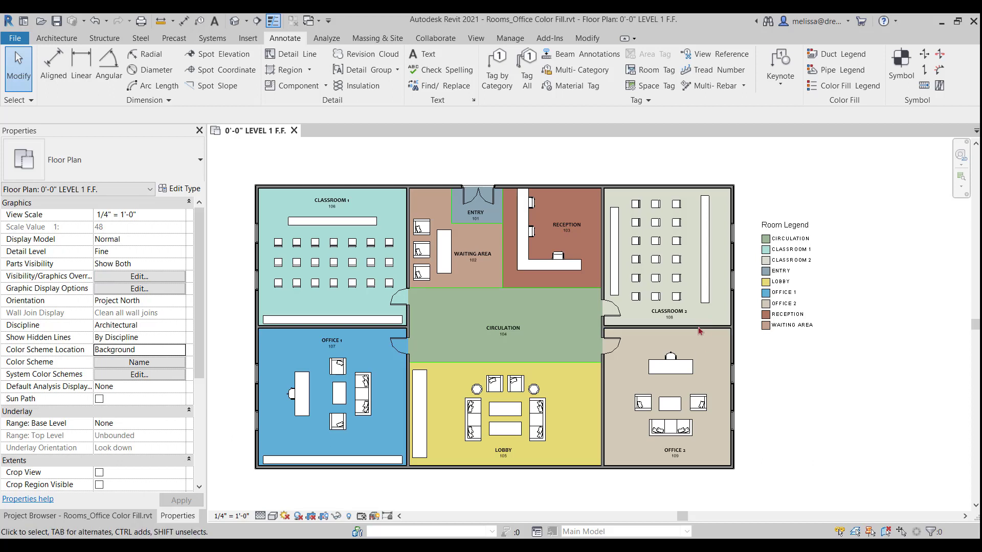
mouse_move(690, 359)
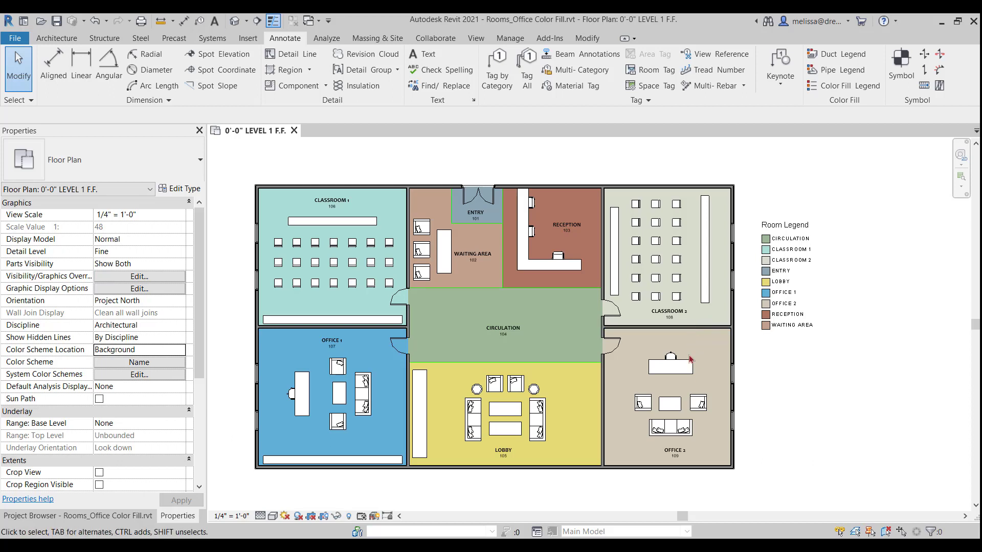
mouse_move(442, 308)
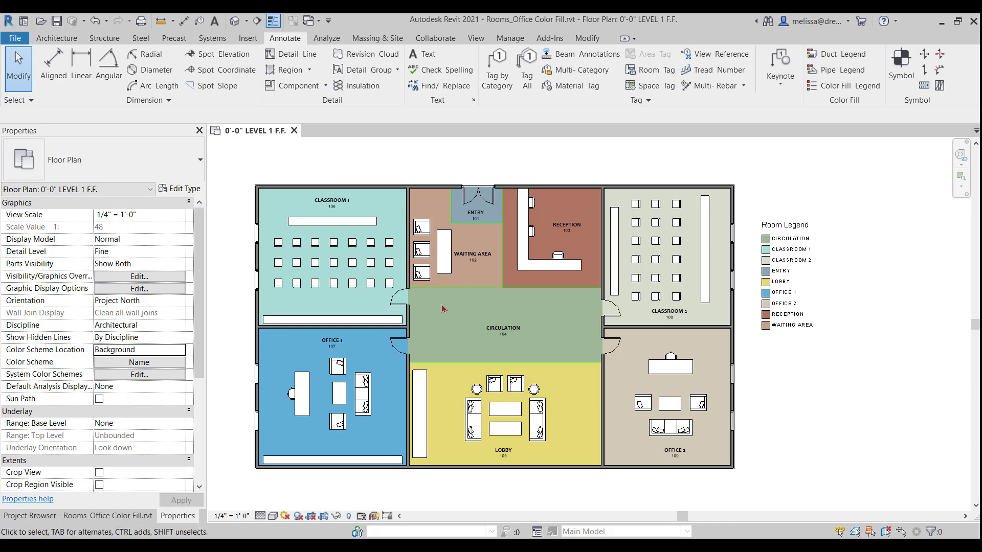
left_click(798, 329)
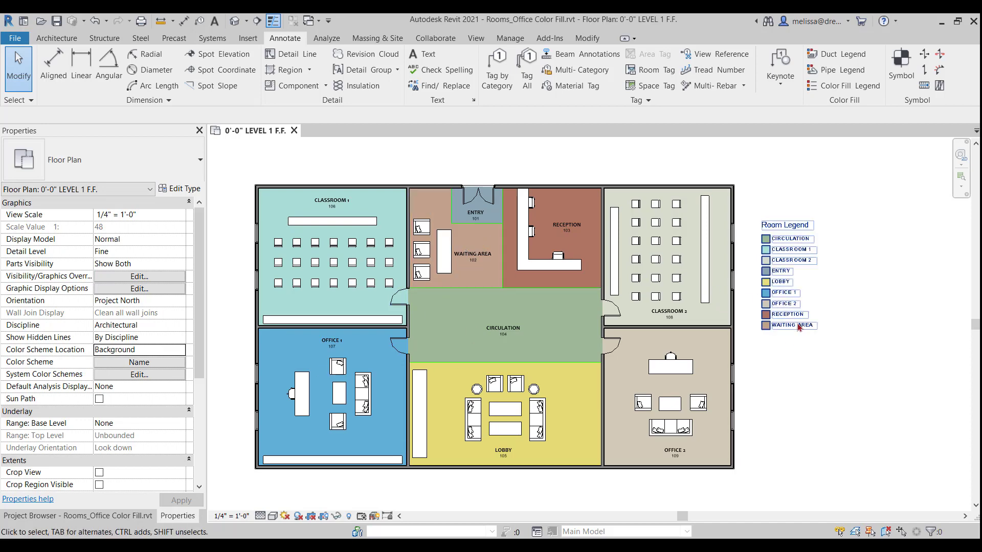
Open the legend's colour scheme and give OFFICE 2 a pale blue-grey colour.
left_click(788, 225)
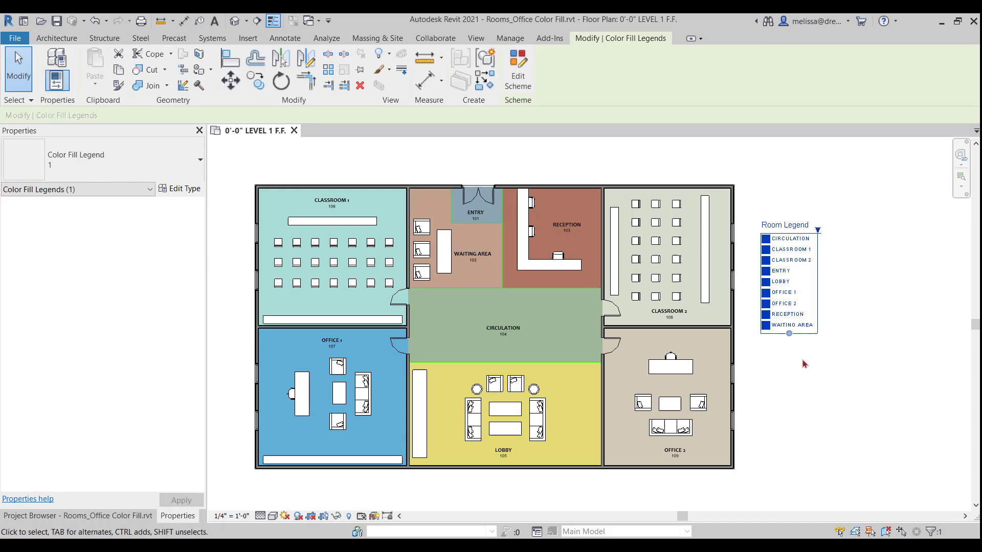
mouse_move(518, 69)
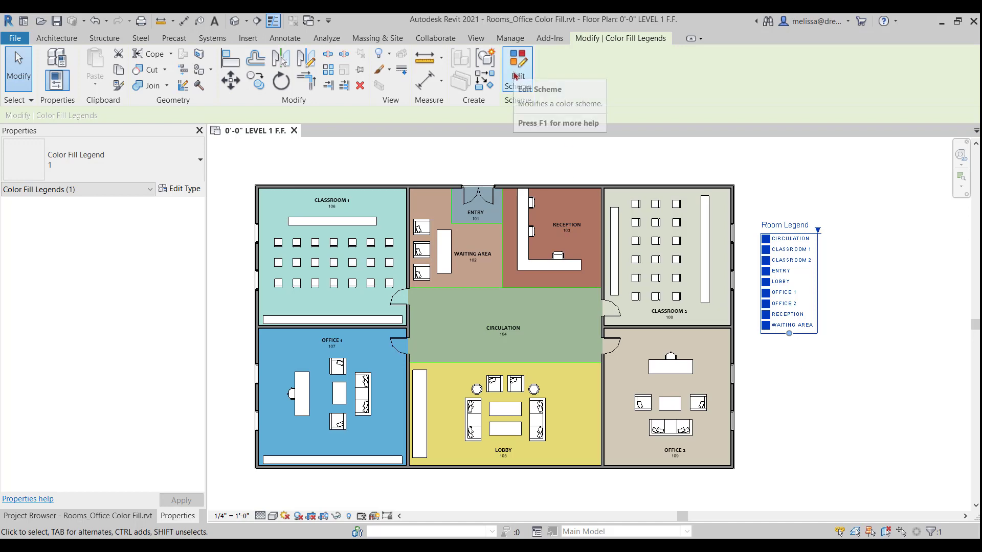
left_click(517, 67)
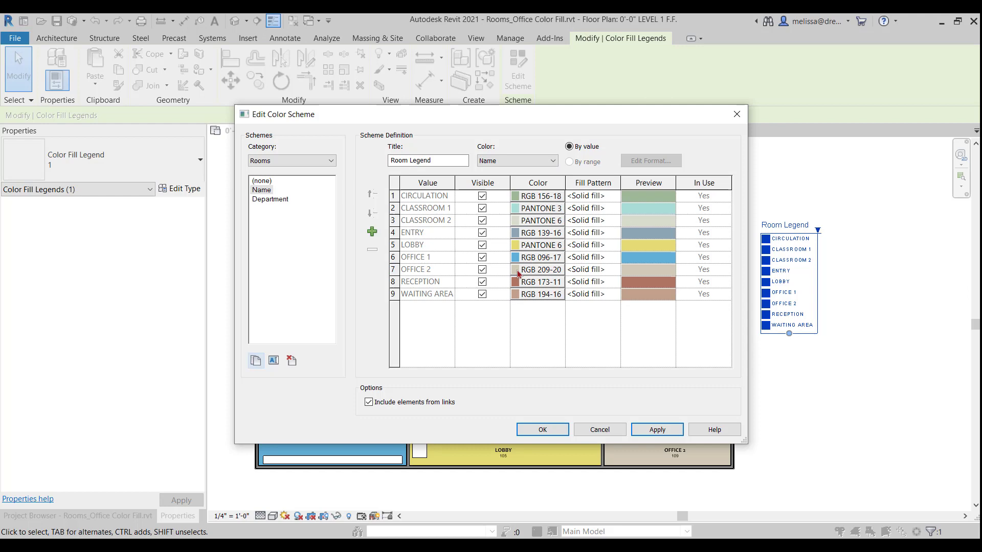
left_click(539, 270)
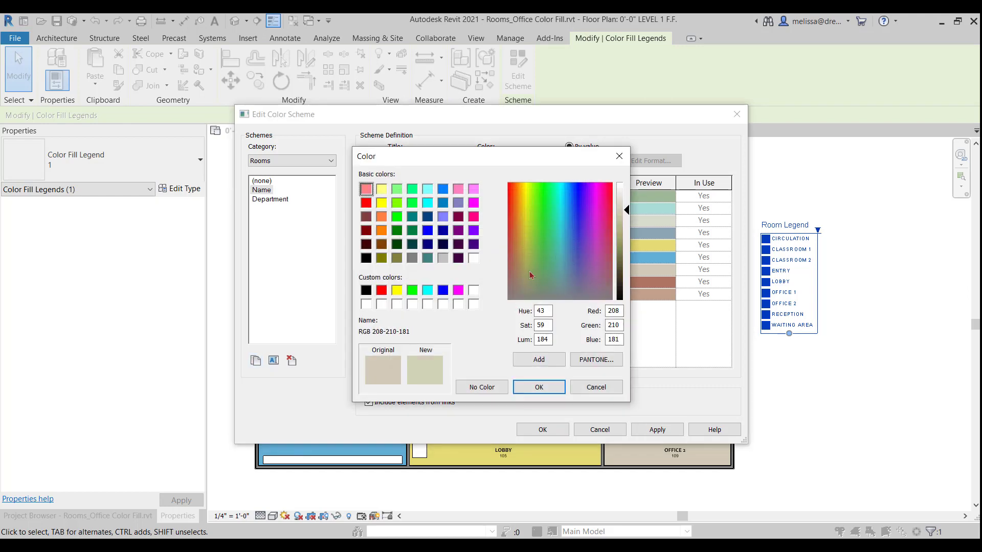
left_click(579, 285)
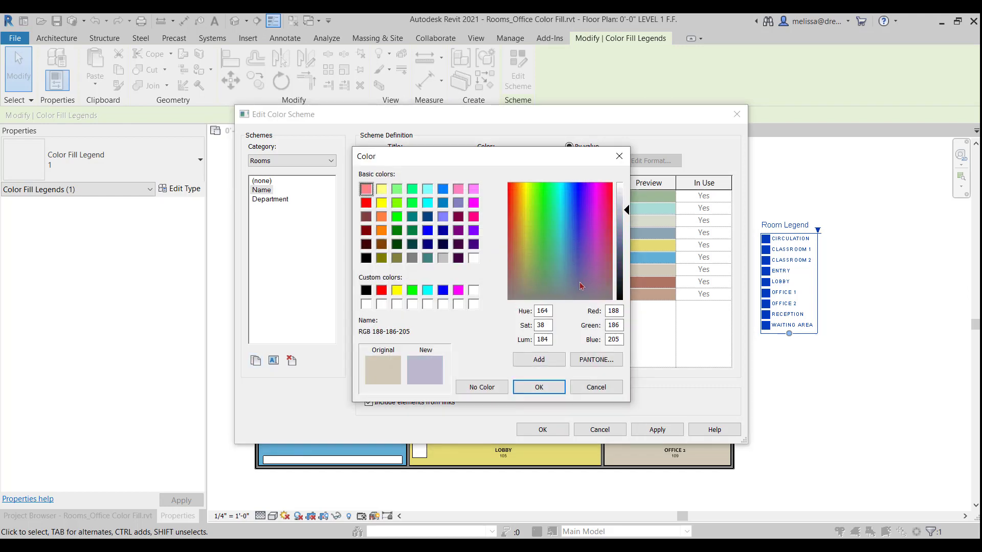
left_click(572, 280)
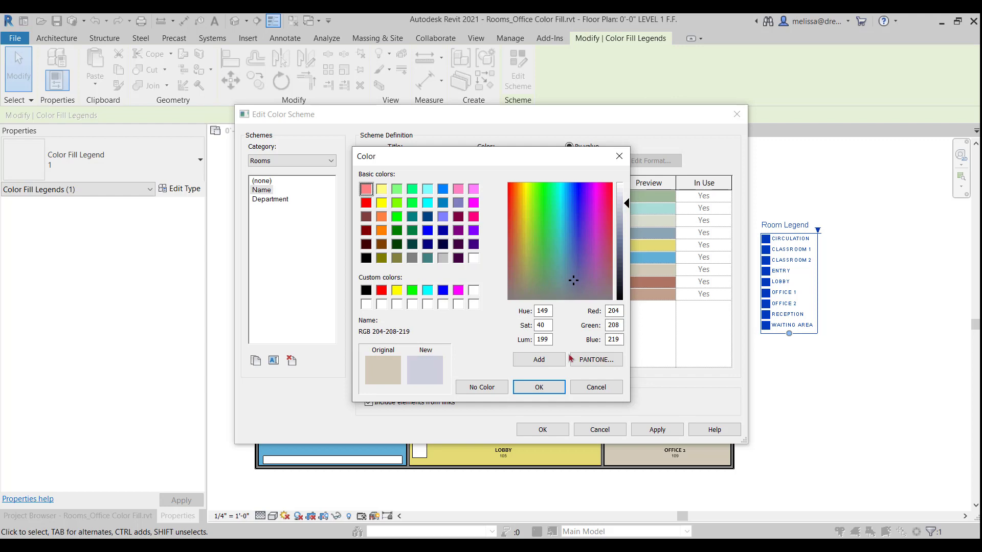
left_click(537, 387)
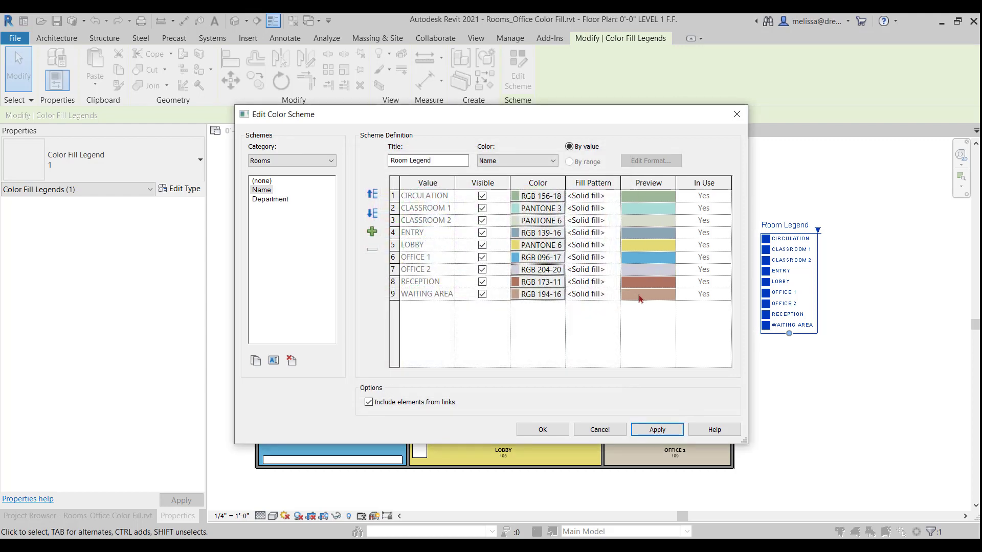
Recolour WAITING AREA pale pink, RECEPTION lighter pink, and OFFICE 1 pale blue.
left_click(538, 293)
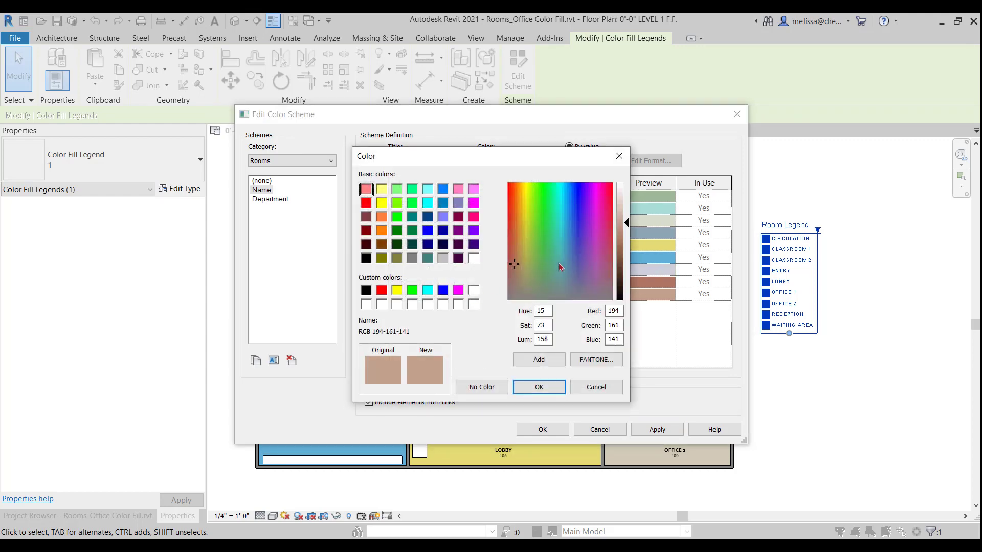
left_click(511, 225)
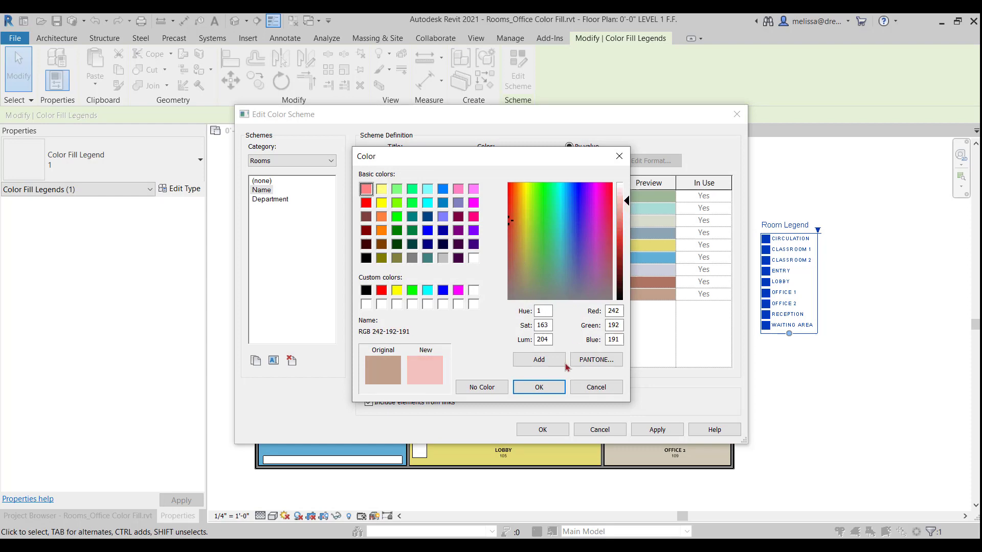
left_click(537, 387)
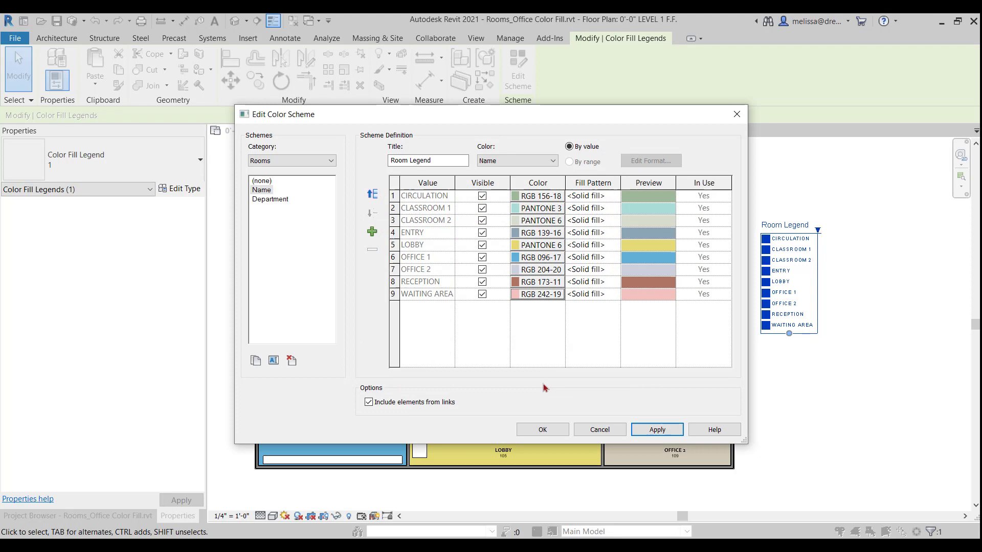
left_click(538, 282)
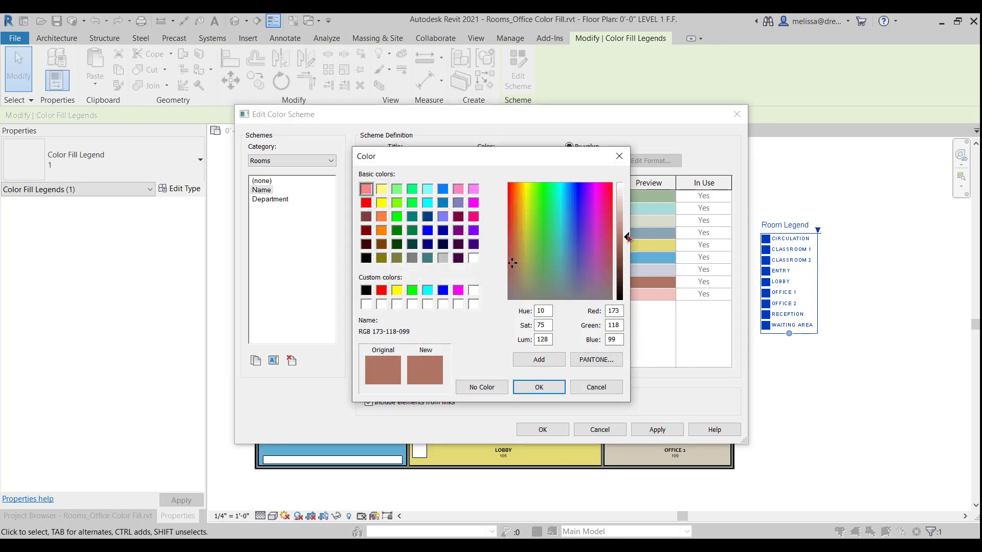
left_click(538, 387)
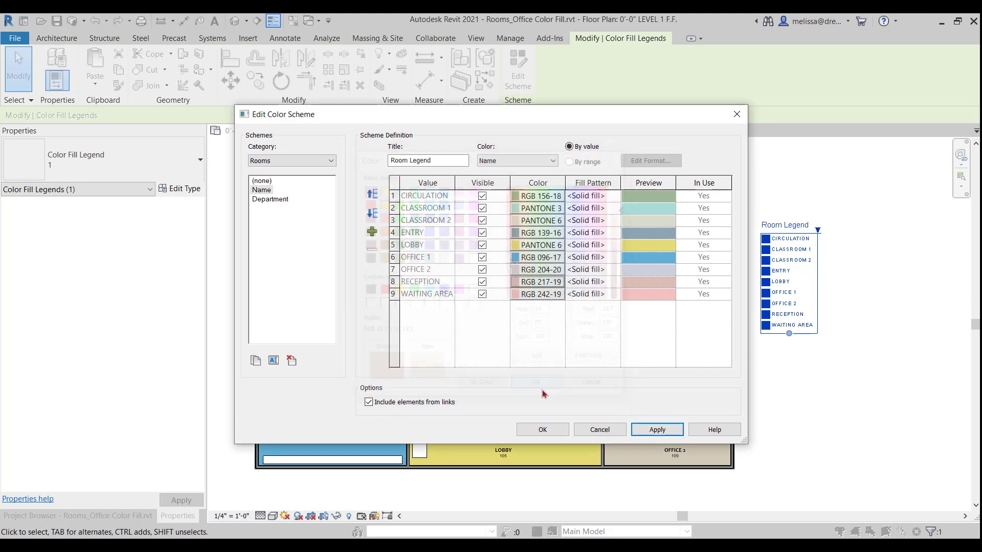
left_click(540, 257)
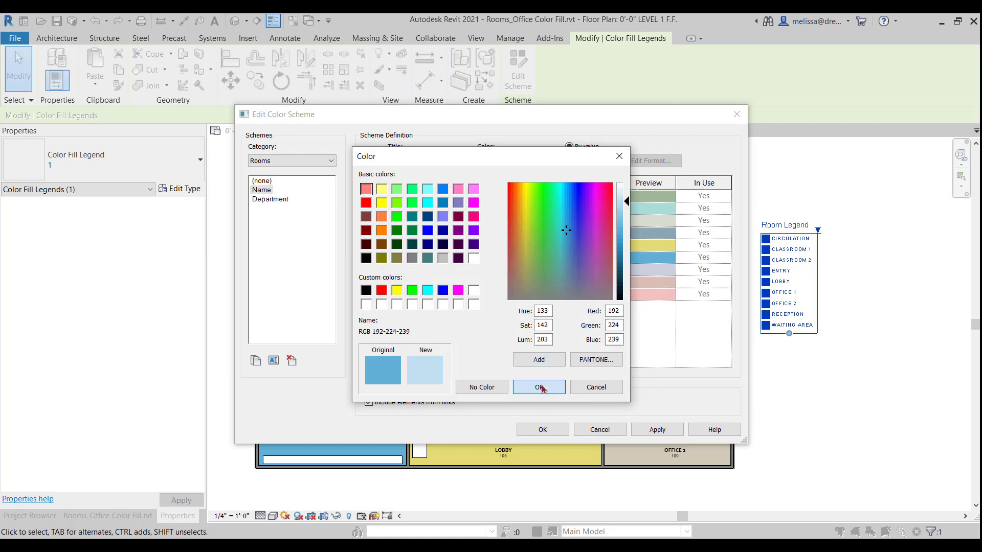
left_click(538, 387)
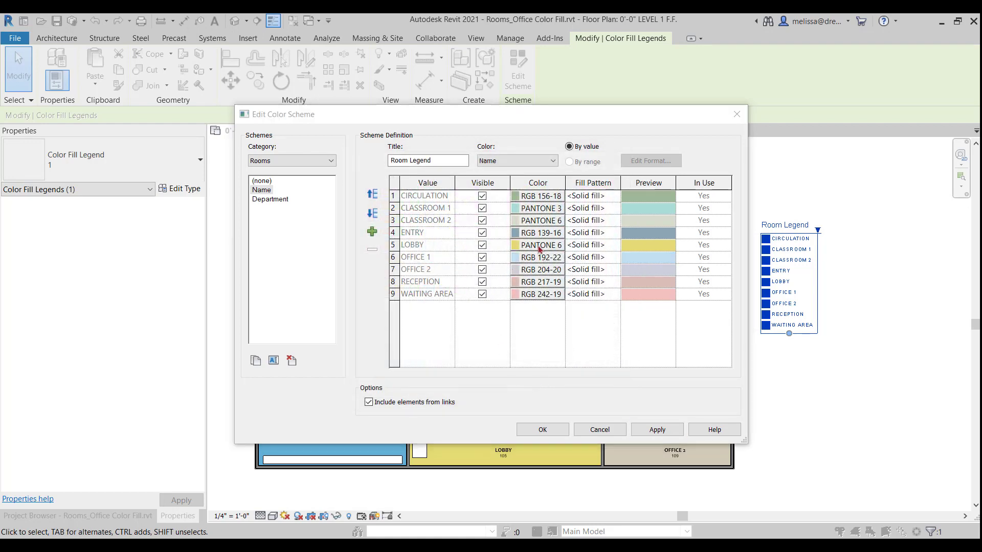
Make the LOBBY and Entry colours paler and apply the scheme to the plan.
left_click(537, 245)
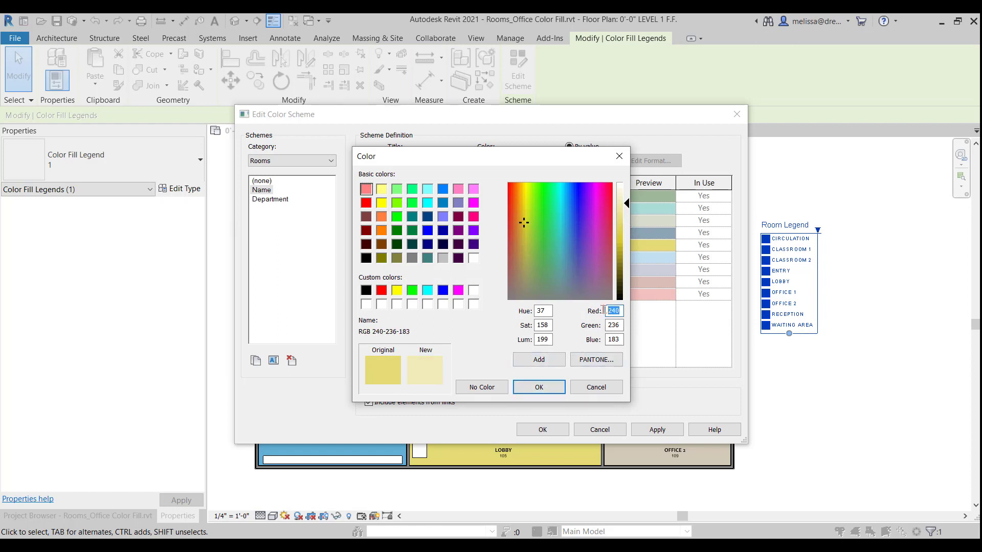
left_click(612, 339)
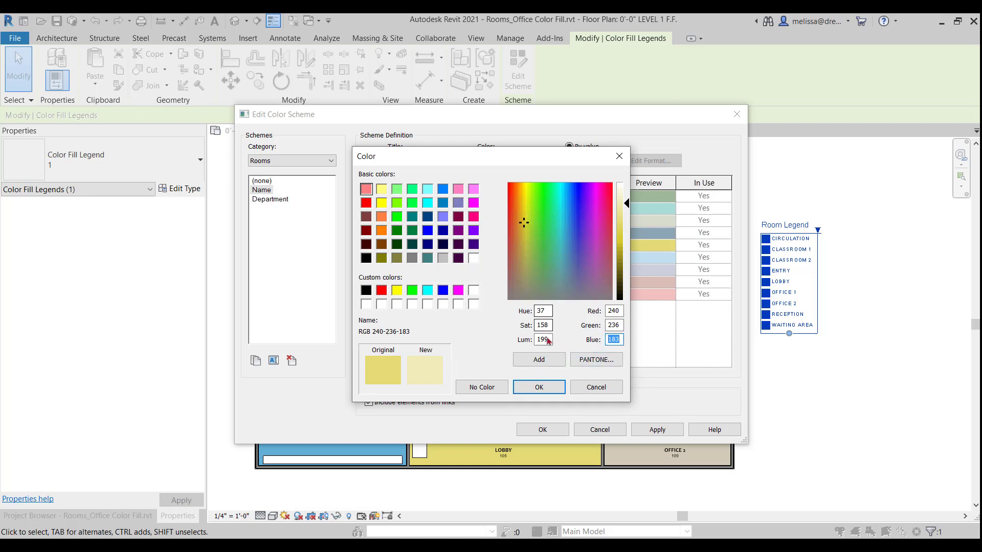
left_click(537, 387)
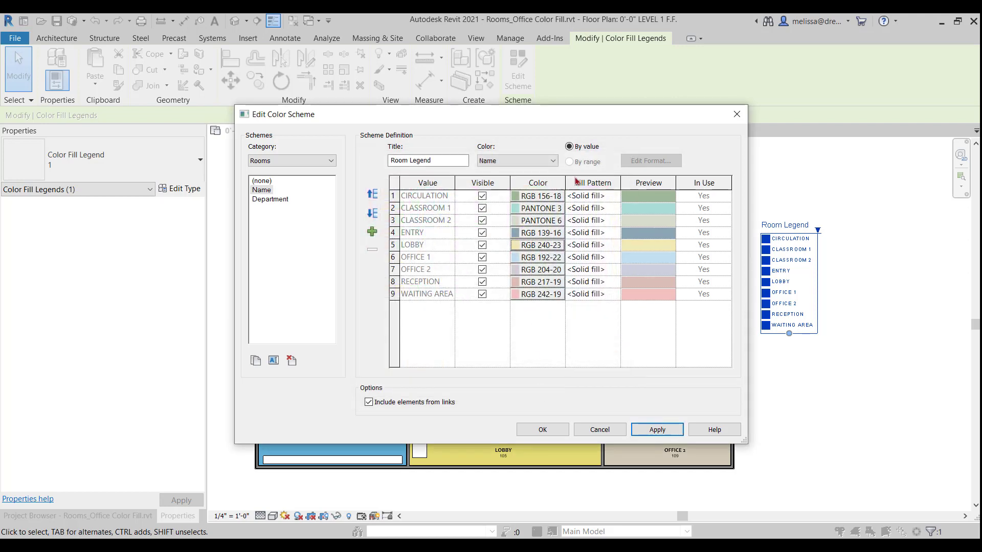
left_click(537, 232)
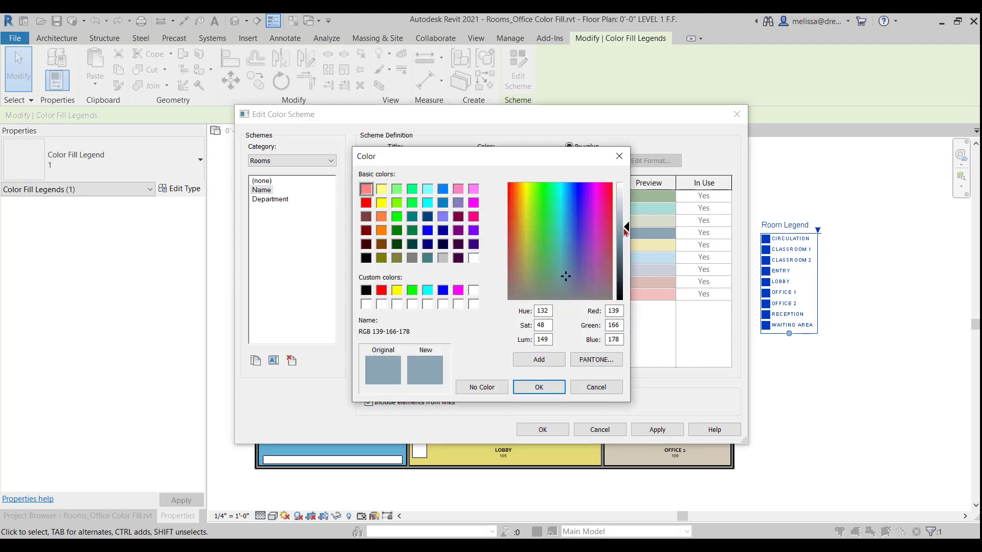
left_click(538, 387)
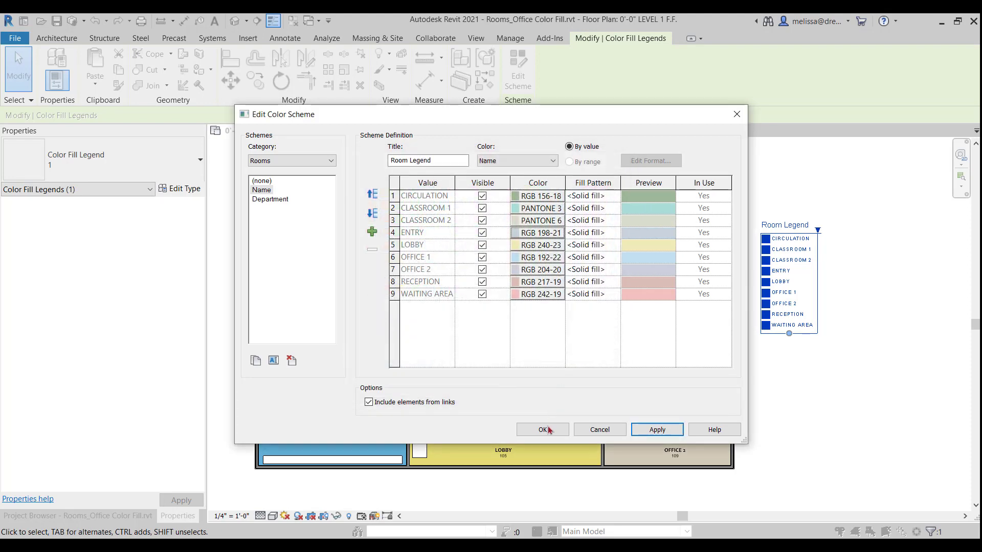
left_click(541, 430)
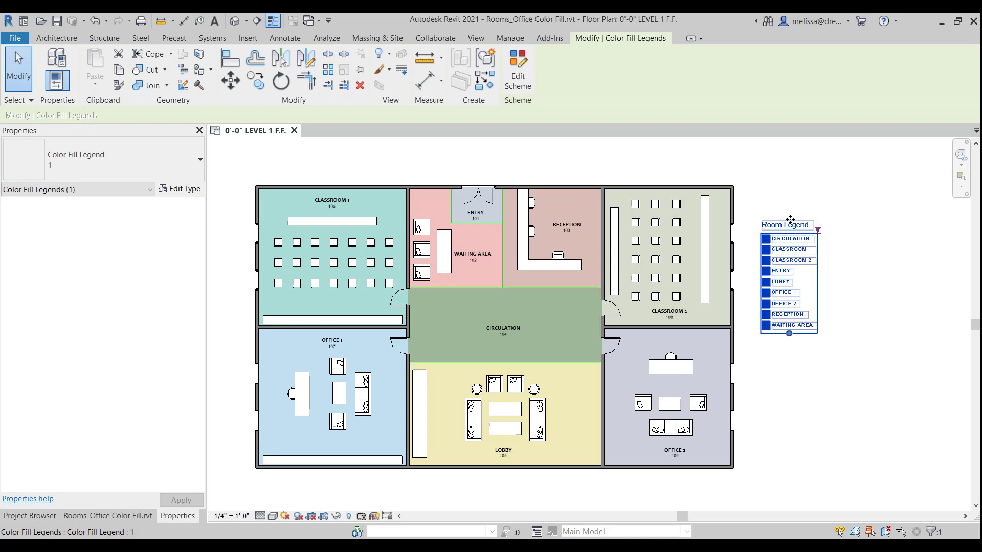
mouse_move(787, 260)
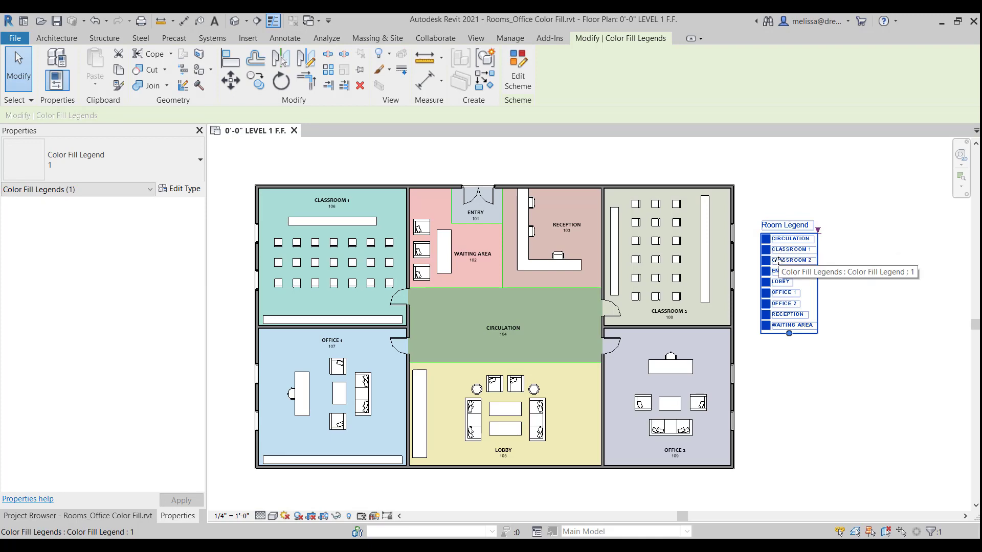
Change the colour scheme title to 'Color Legend' and apply it.
left_click(517, 69)
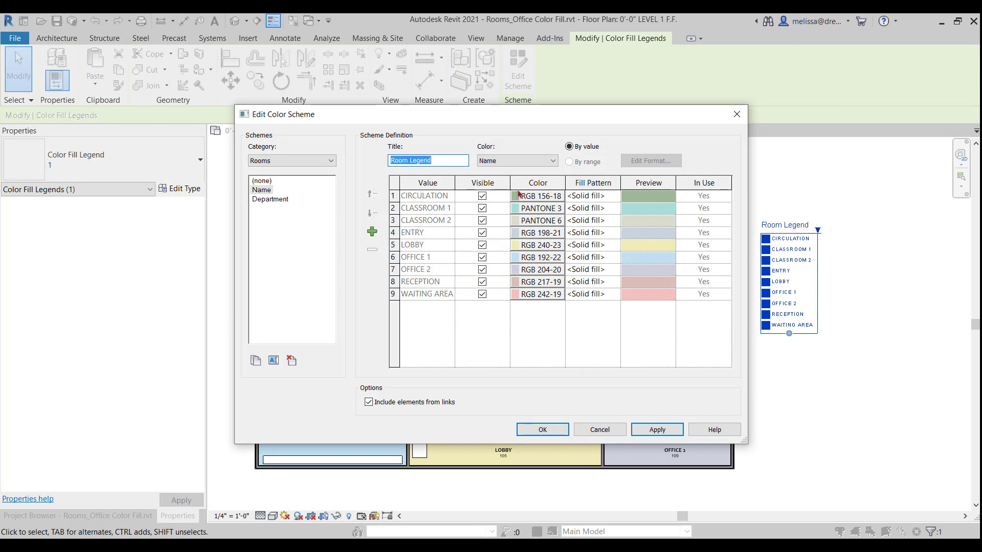
type("Color Legen")
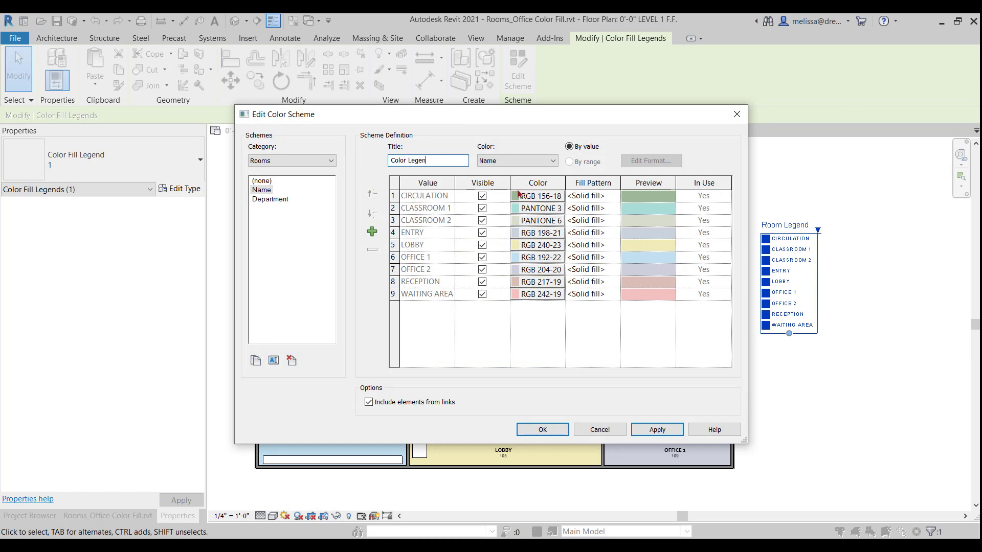
left_click(656, 429)
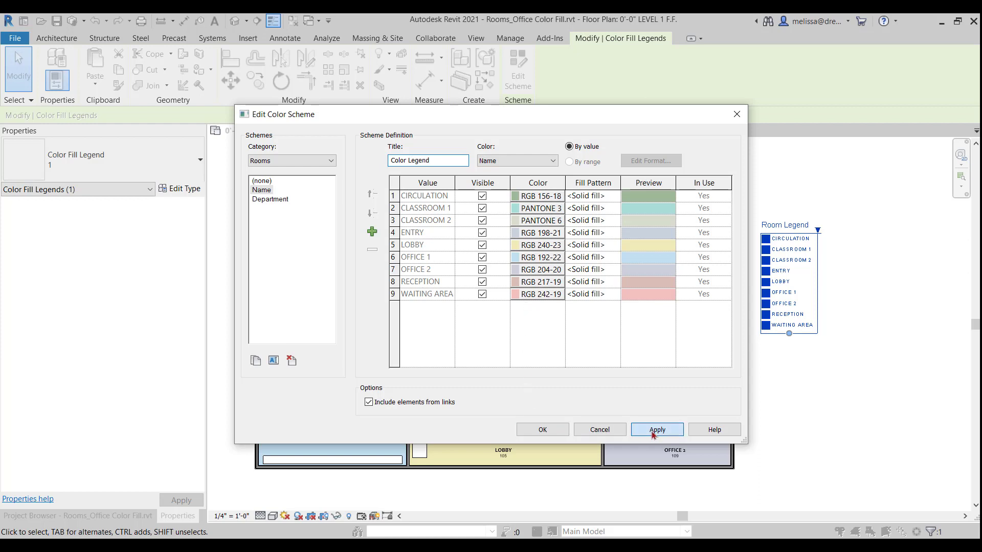
left_click(656, 429)
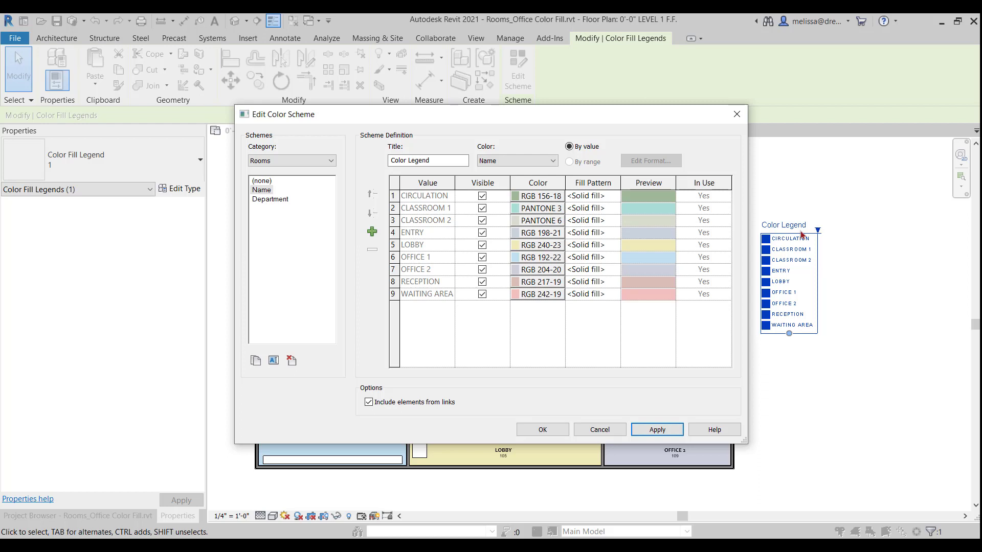
mouse_move(674, 268)
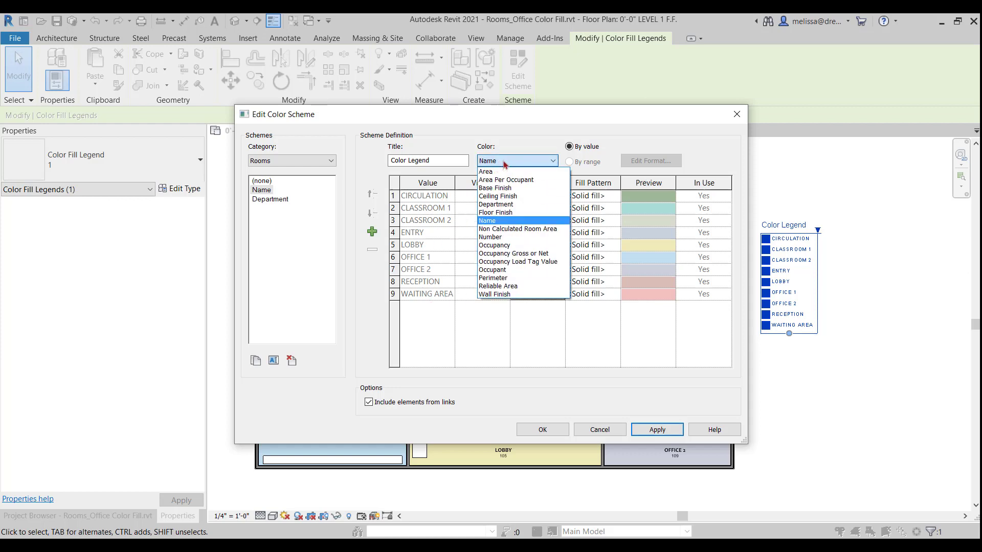
mouse_move(505, 180)
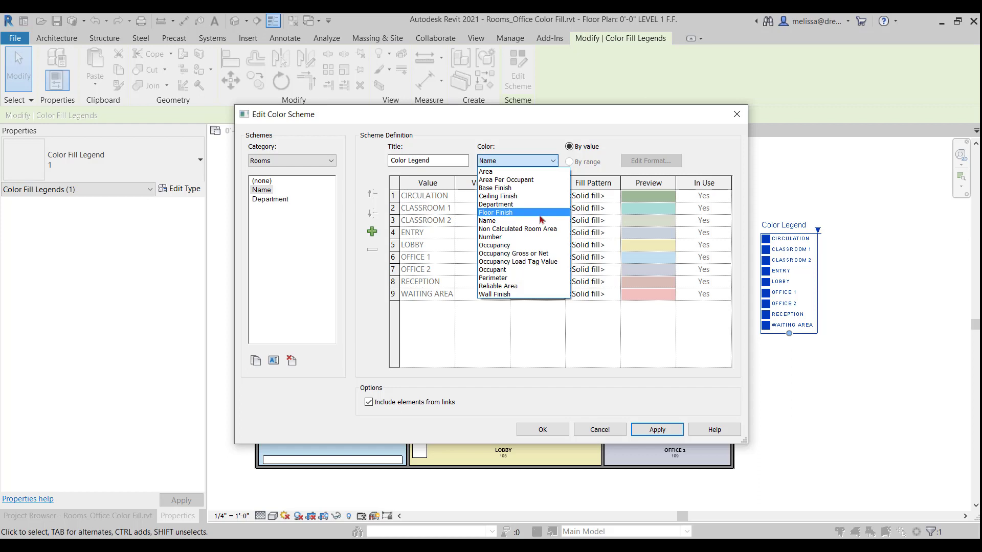
Close the Color parameter list unchanged and duplicate the room colour scheme.
left_click(486, 220)
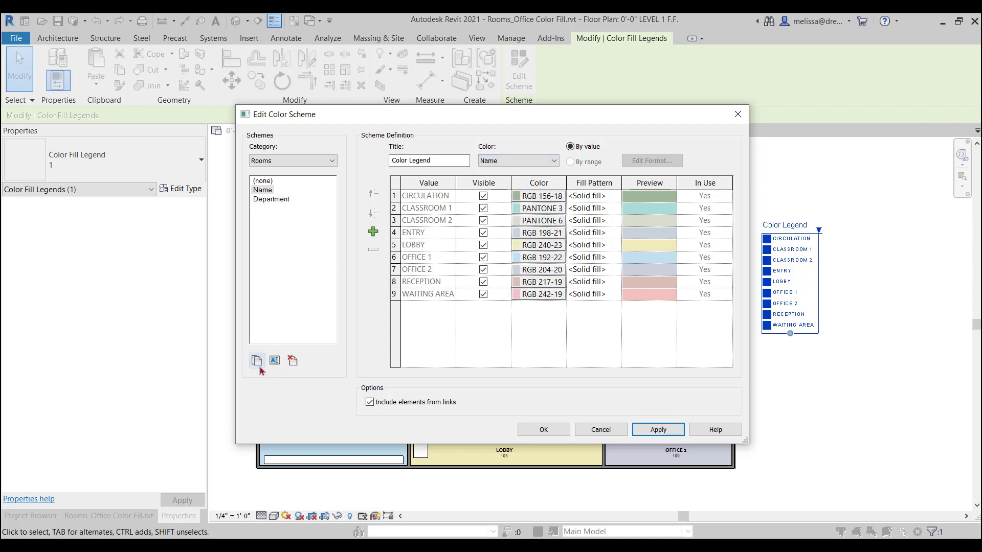
left_click(257, 360)
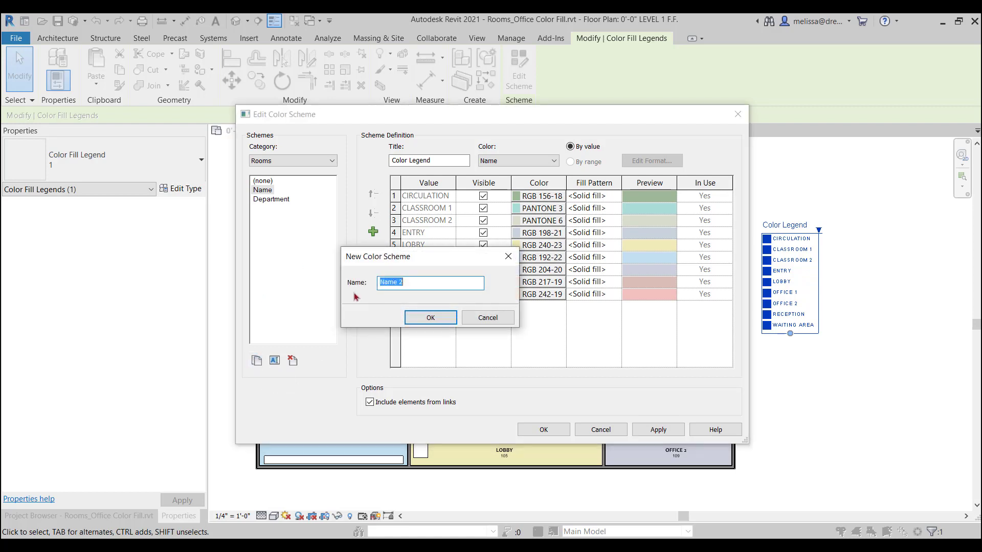
Name the scheme 'Floor Finish', colour by Floor Finish, accept the warning, and apply.
type("Floor Fl")
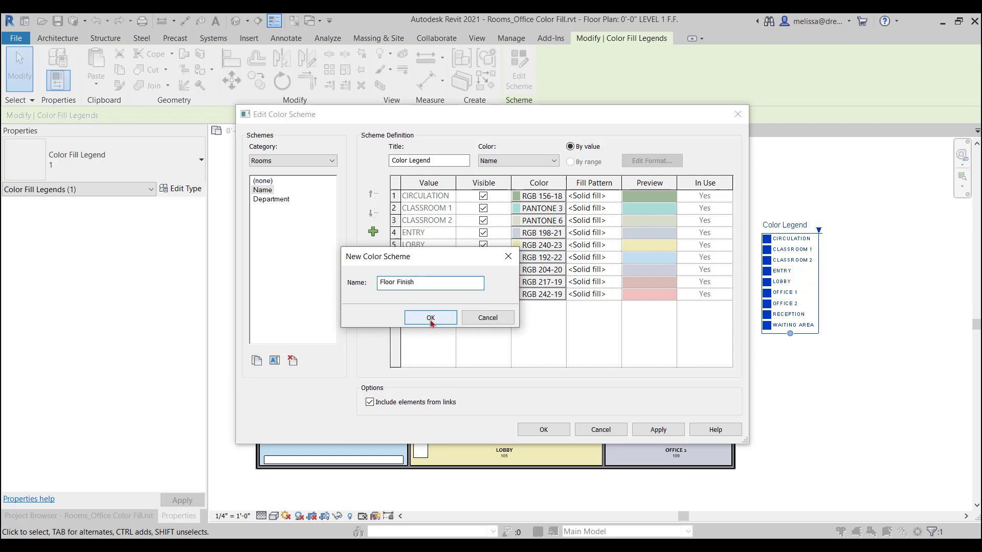
left_click(429, 317)
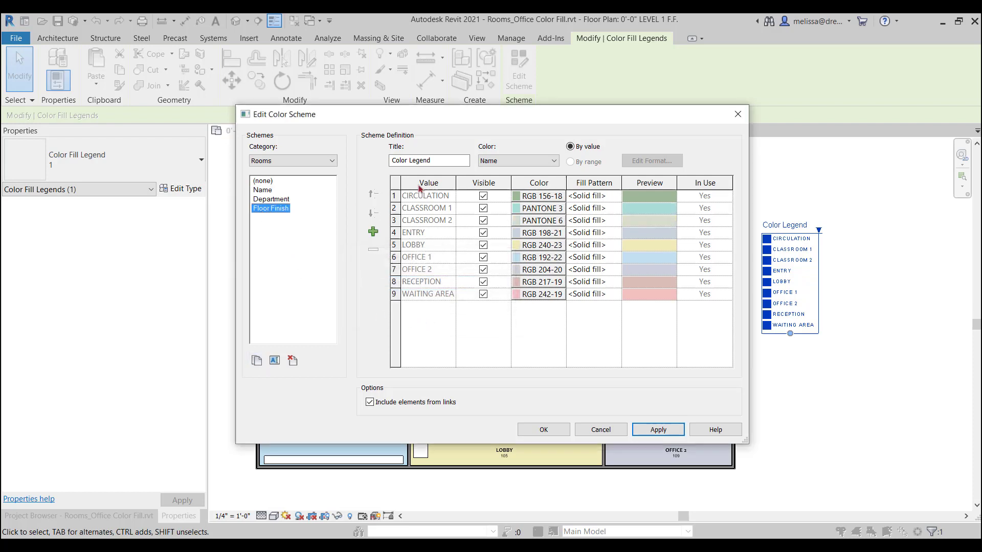
left_click(517, 160)
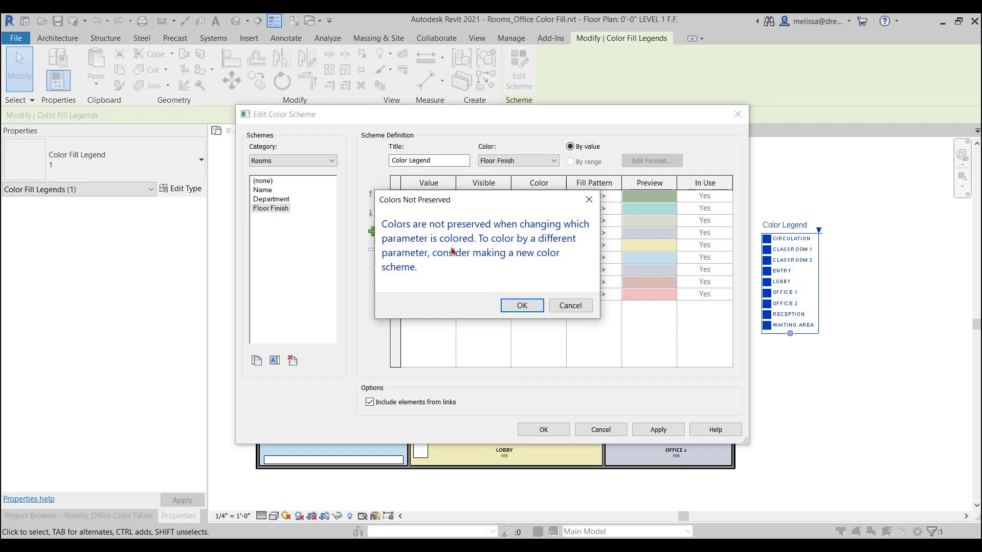
left_click(522, 306)
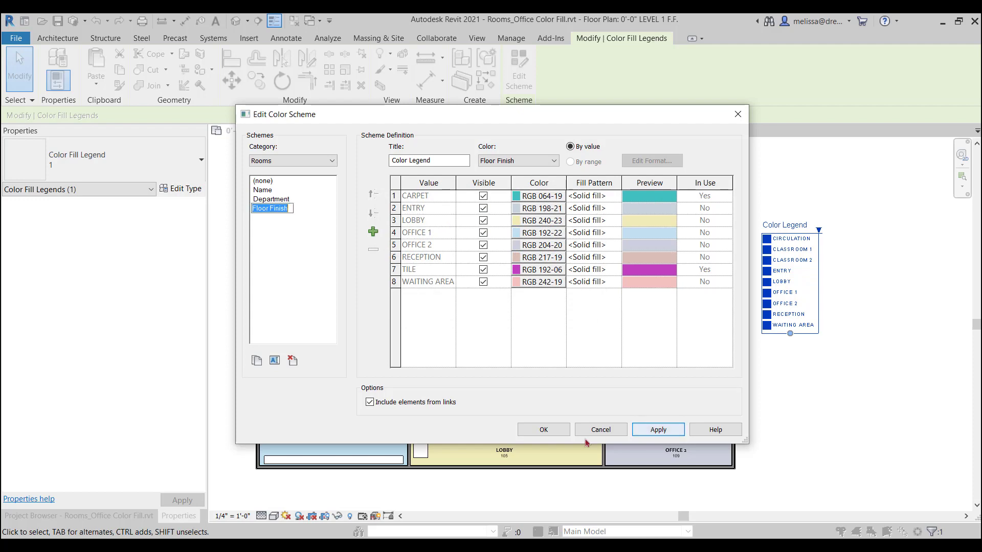
left_click(542, 430)
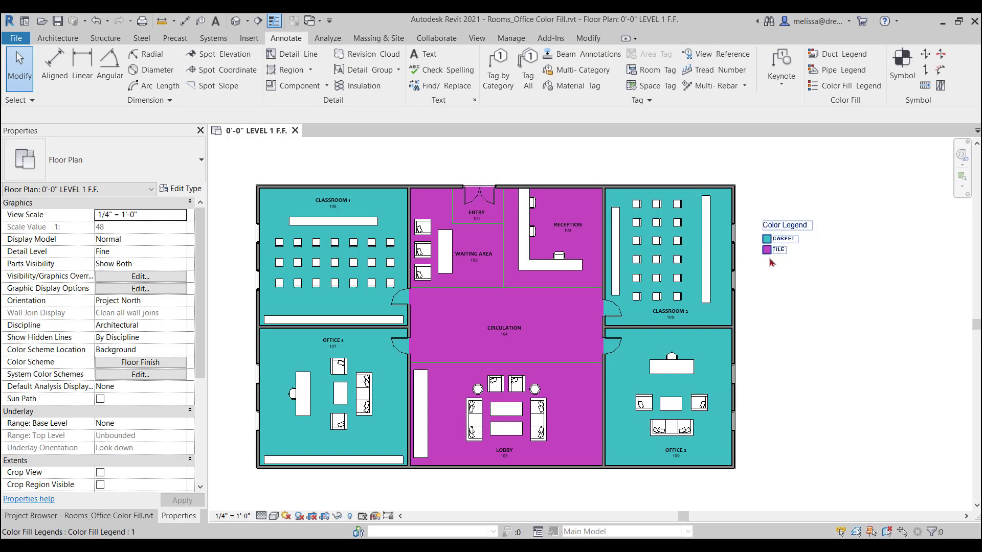
Deselect the legend and room separation line, then open the Level 1 plan's visibility settings.
left_click(445, 251)
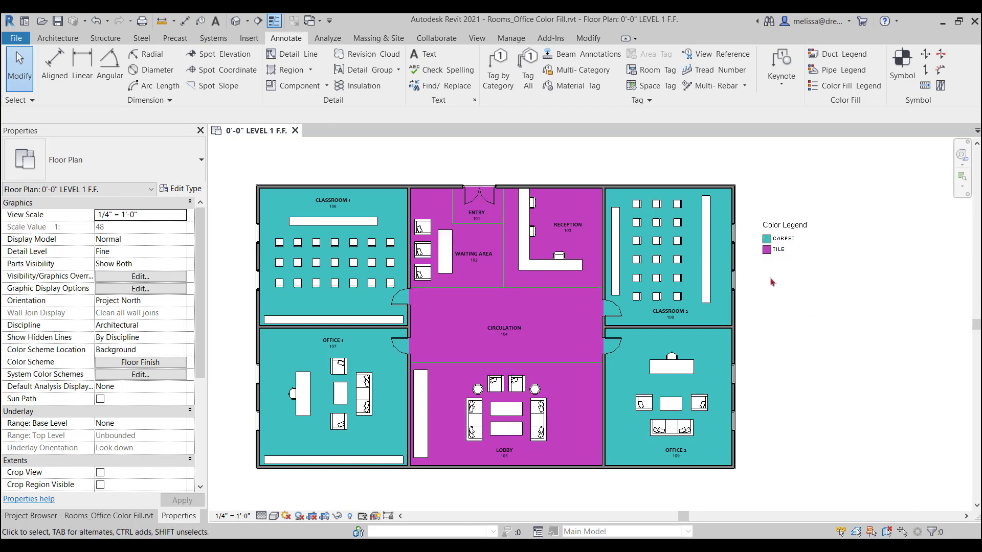
mouse_move(806, 408)
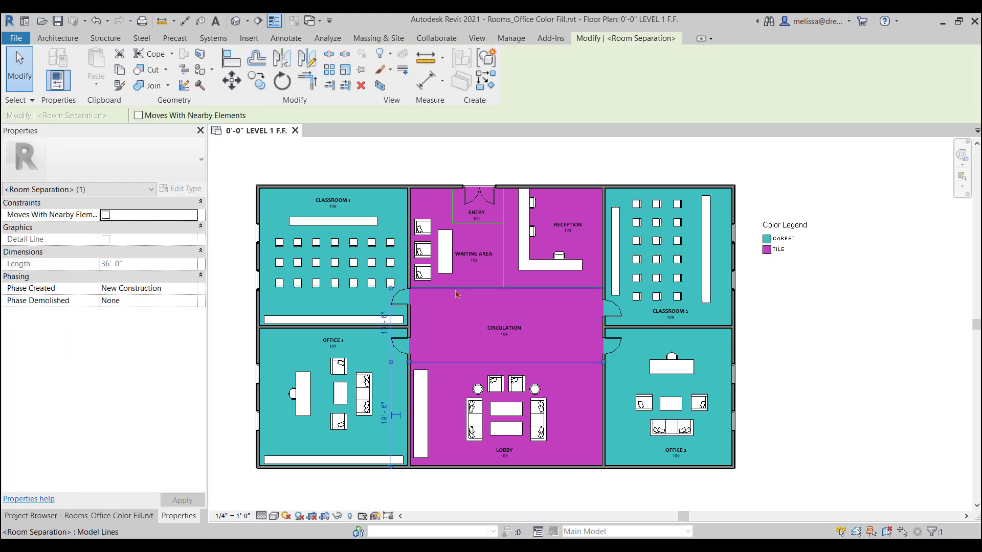
left_click(286, 39)
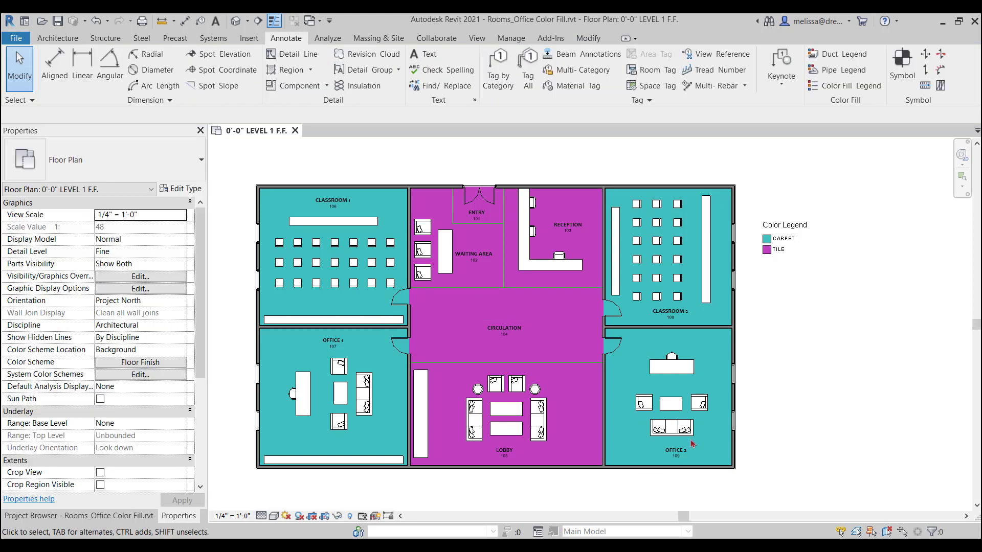
left_click(140, 276)
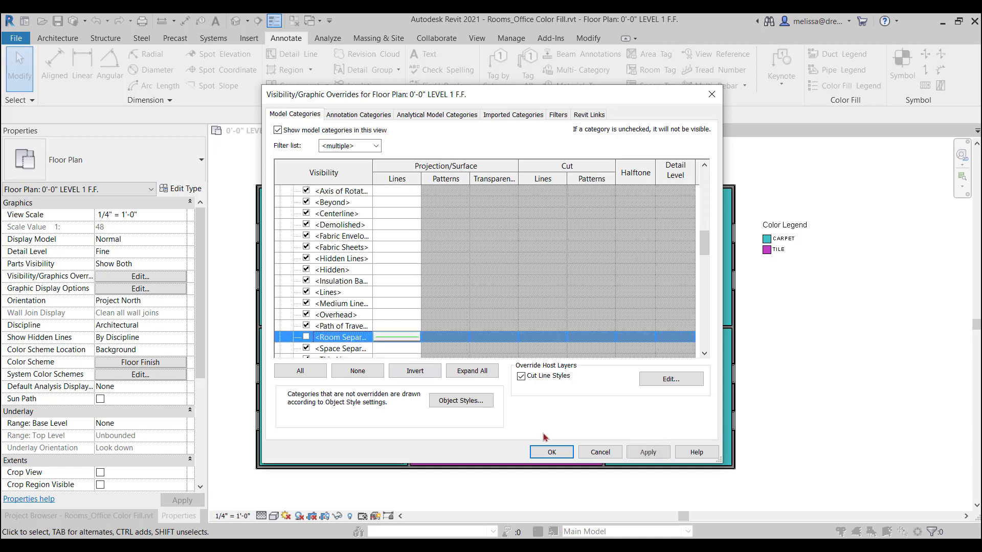
Confirm hiding the Room Separation lines category in Visibility/Graphics Overrides.
left_click(550, 452)
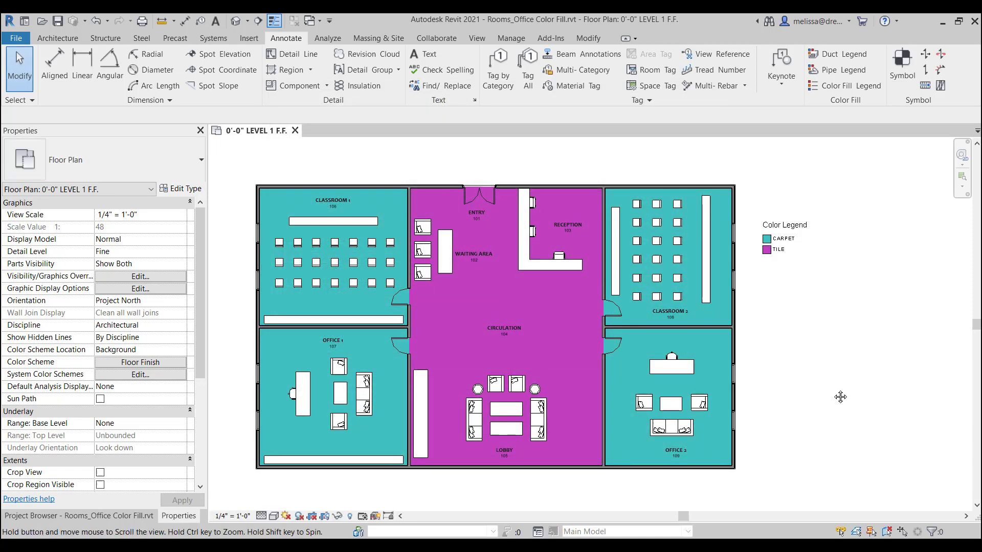